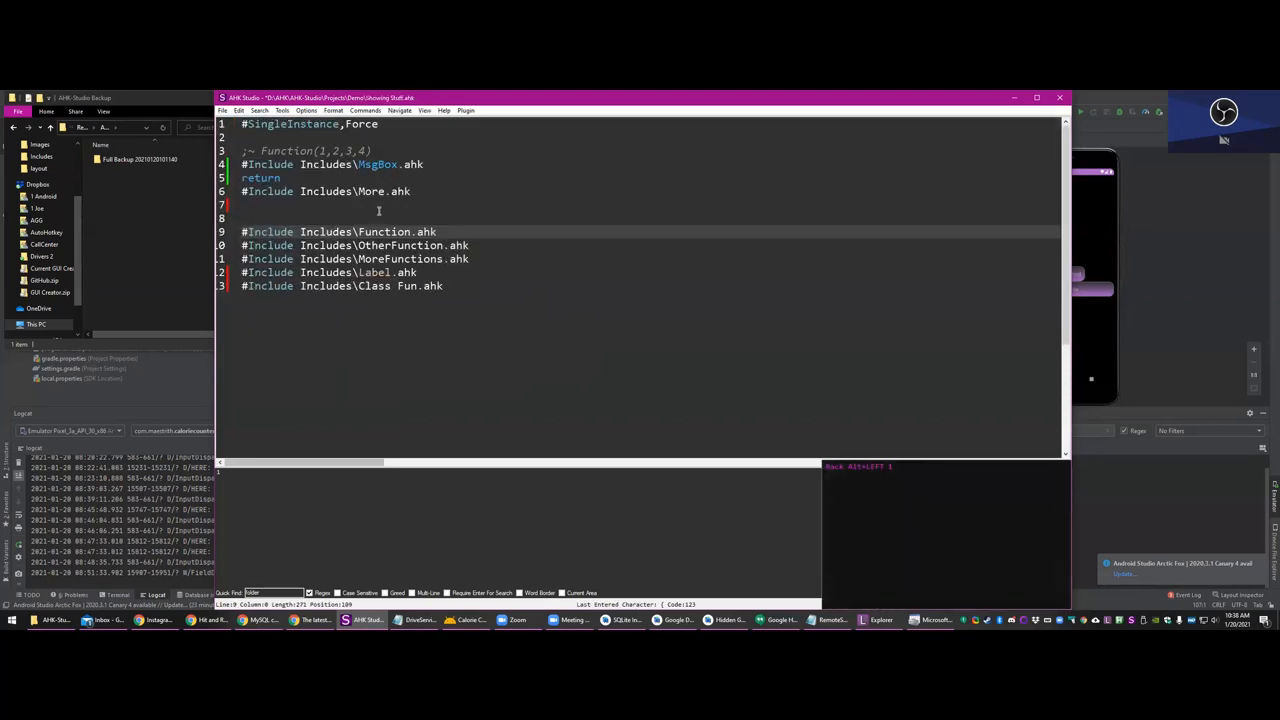
# - Add a #Warn directive on line 2 of Showing Stuff.ahk and run the script
pyautogui.write('#2')
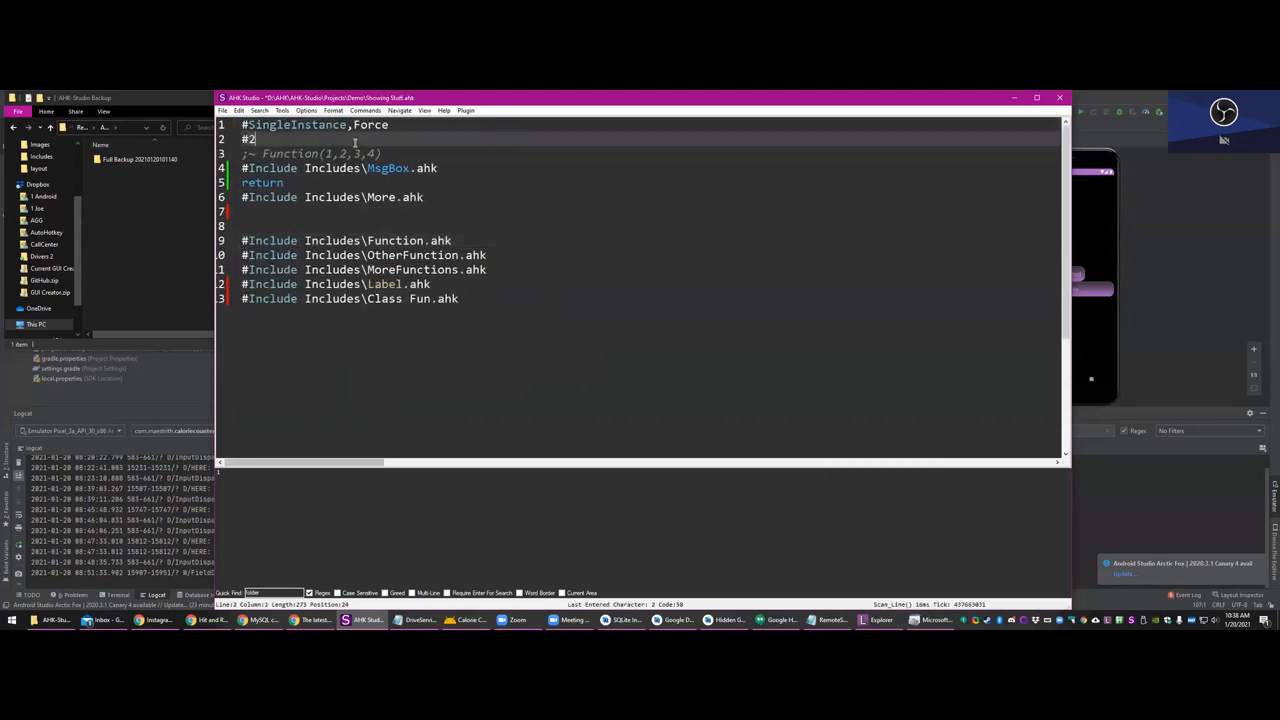
pyautogui.write('Warn')
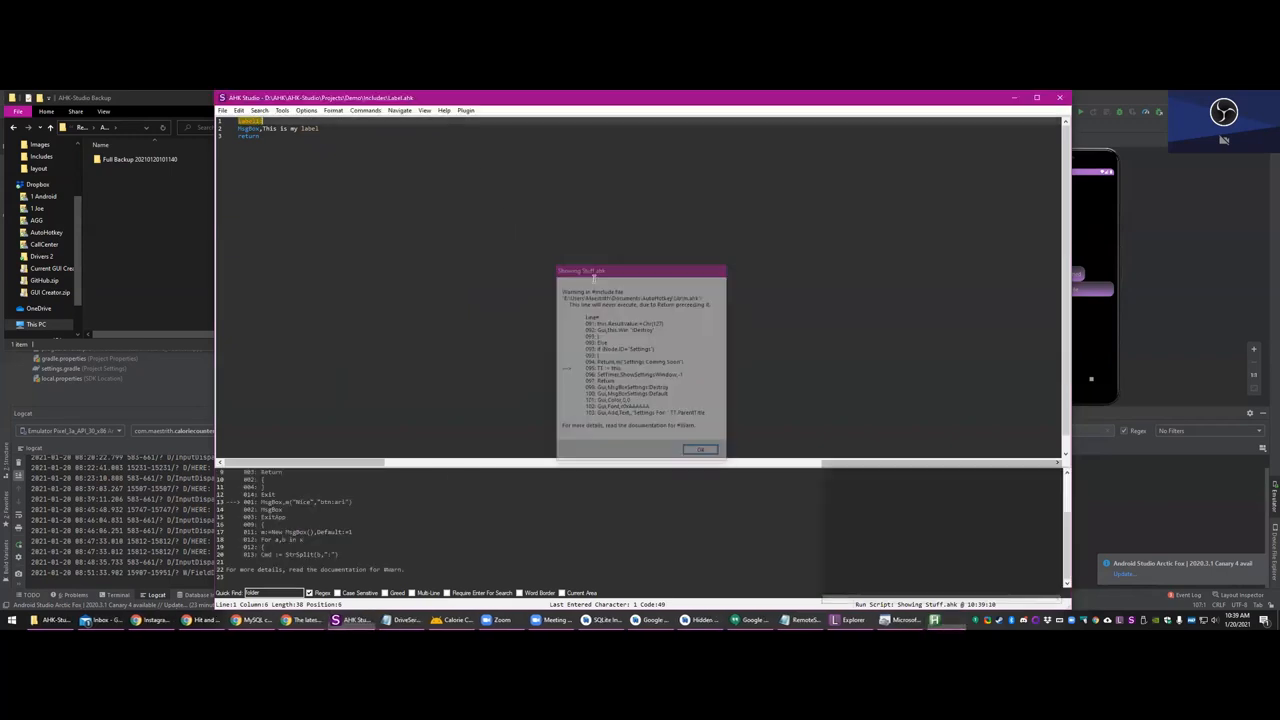
# - Dismiss the unreachable #Include warning and open Class Fun.ahk
pyautogui.click(699, 449)
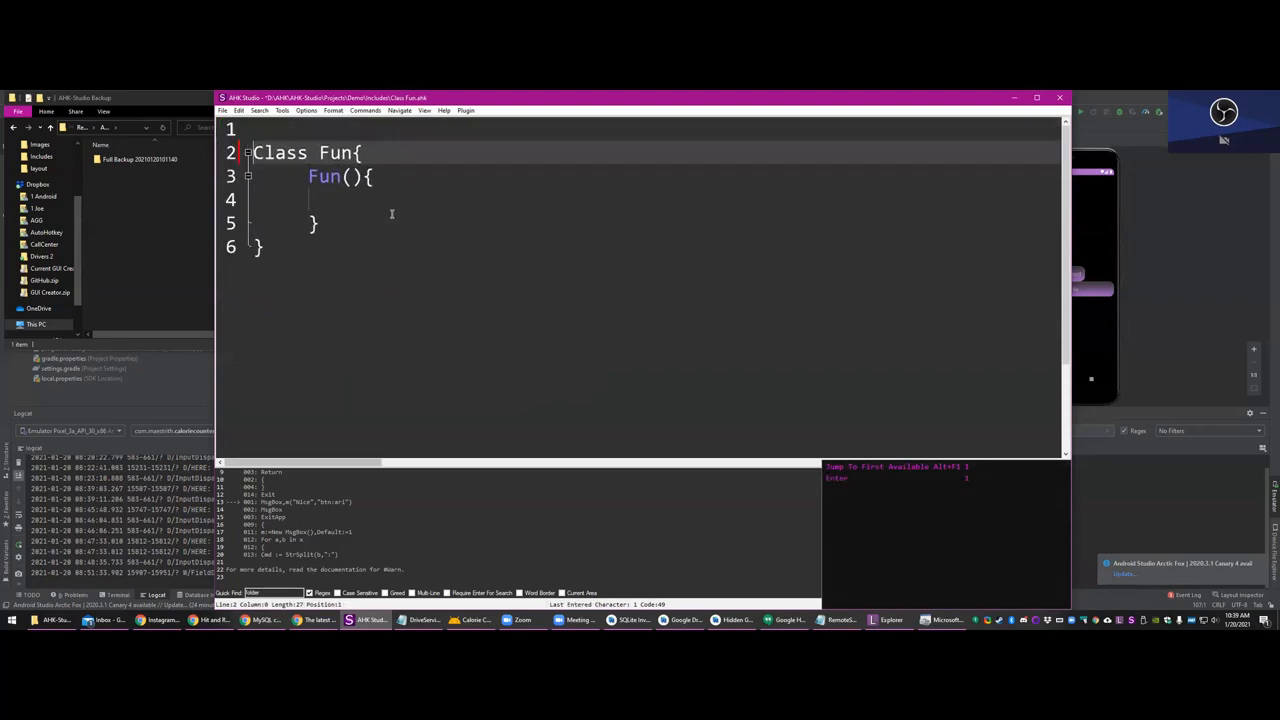
# - Write Fun() with global MyFun:=New Fun(), add a __New() constructor returning this
pyautogui.write('Fun(){')
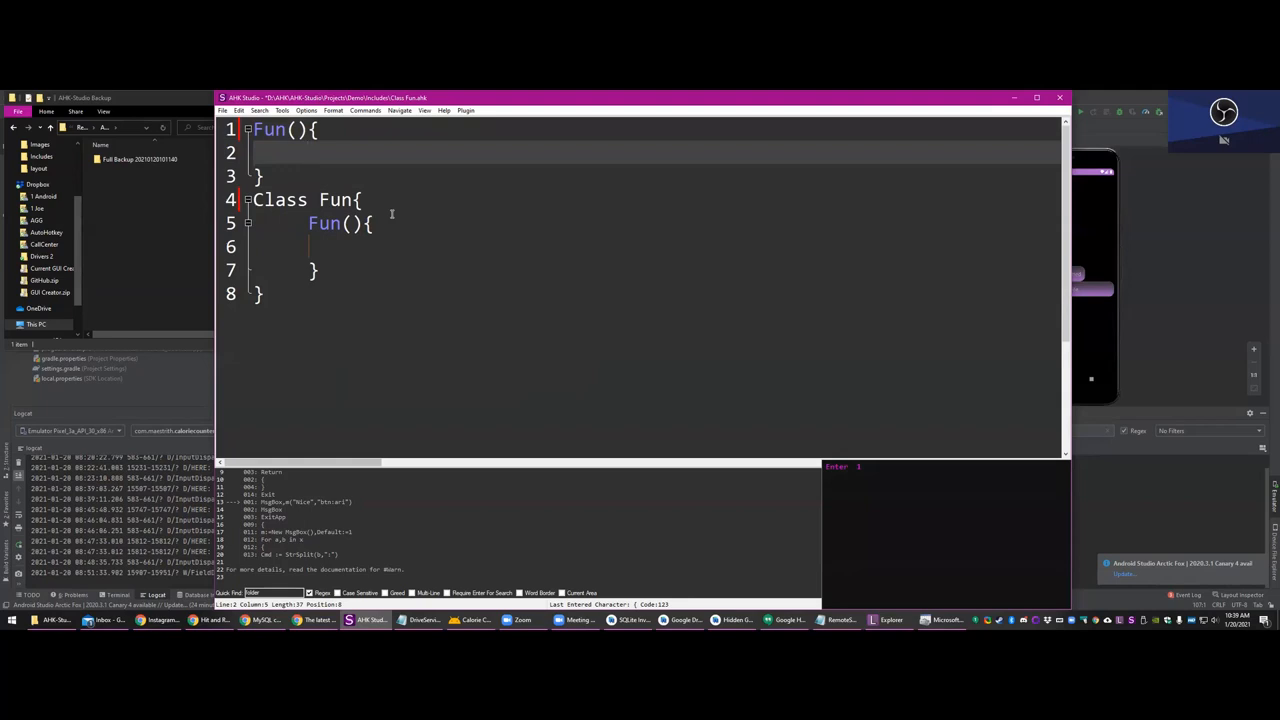
pyautogui.write('global')
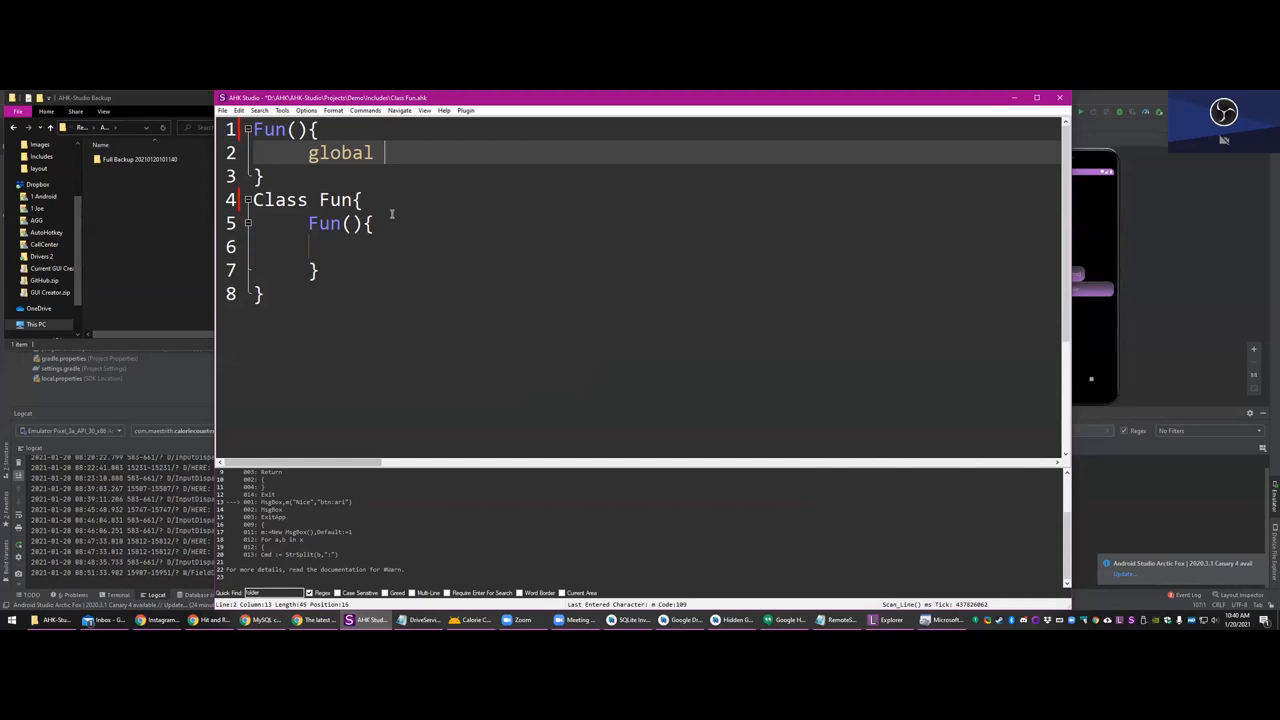
pyautogui.write('MyFun')
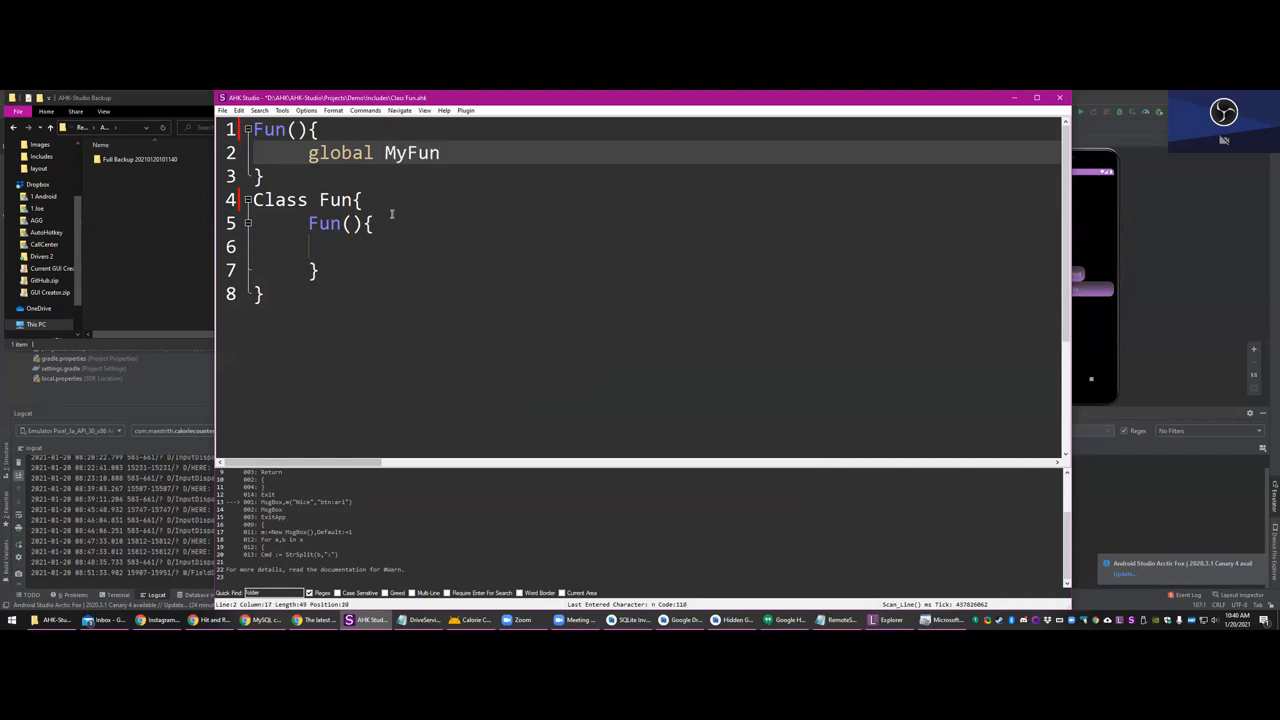
pyautogui.write('MyFun')
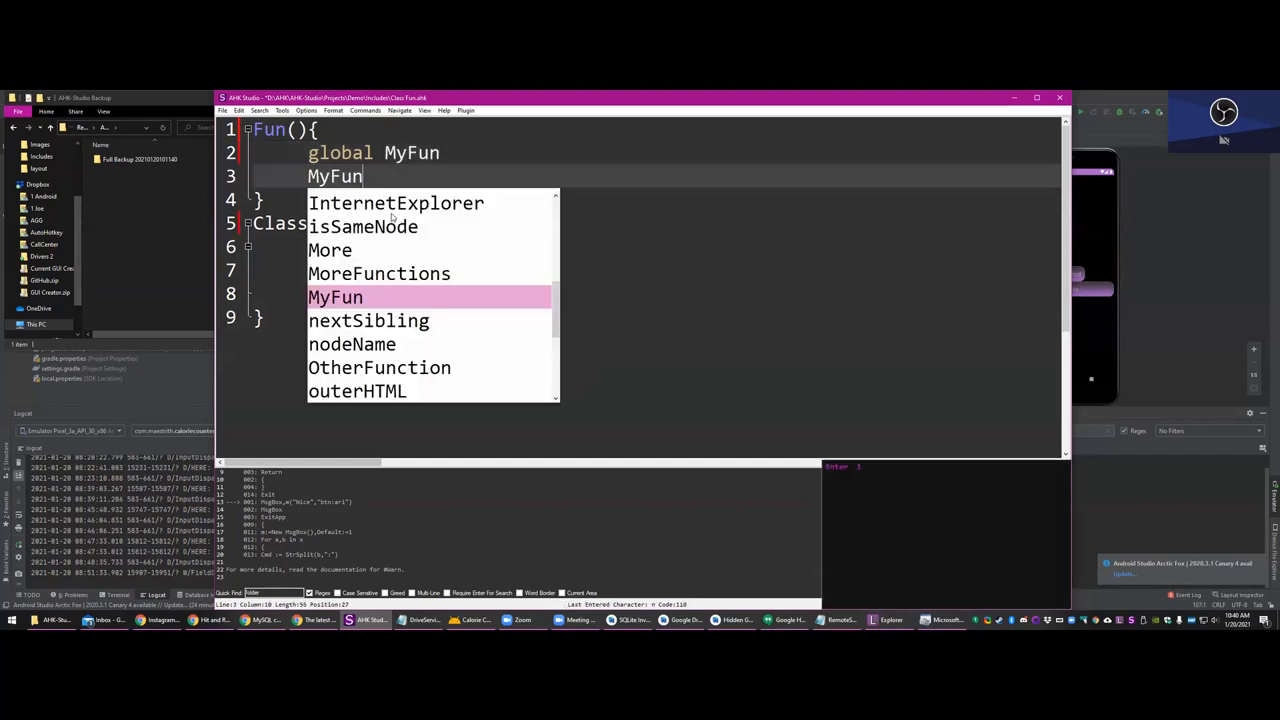
pyautogui.write(':=New')
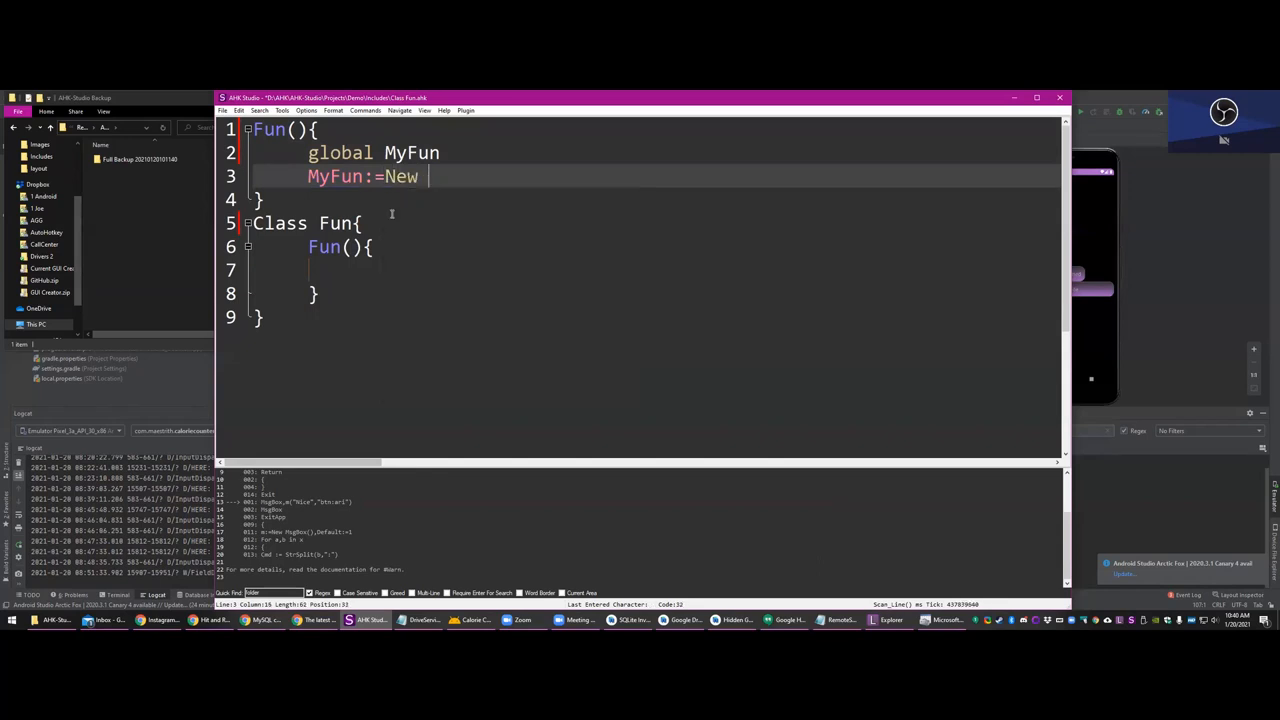
pyautogui.write('Fun()')
pyautogui.write('__New')
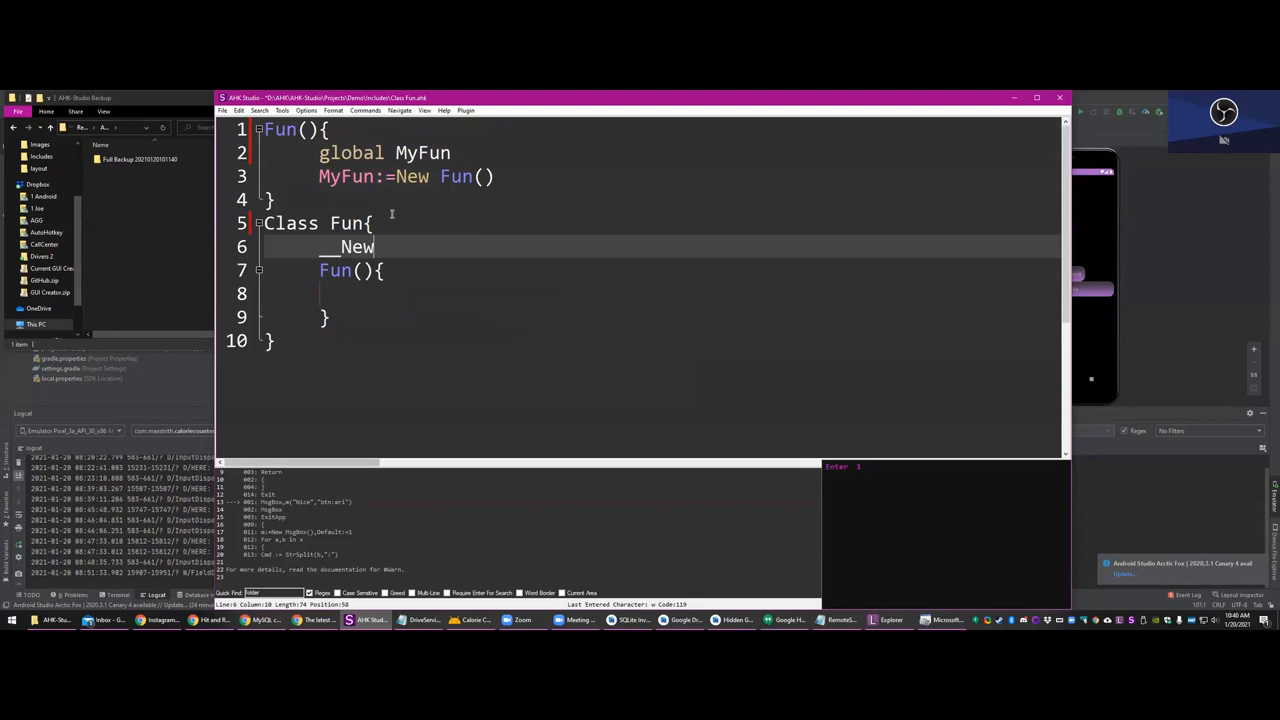
pyautogui.write('(){')
pyautogui.write('return this')
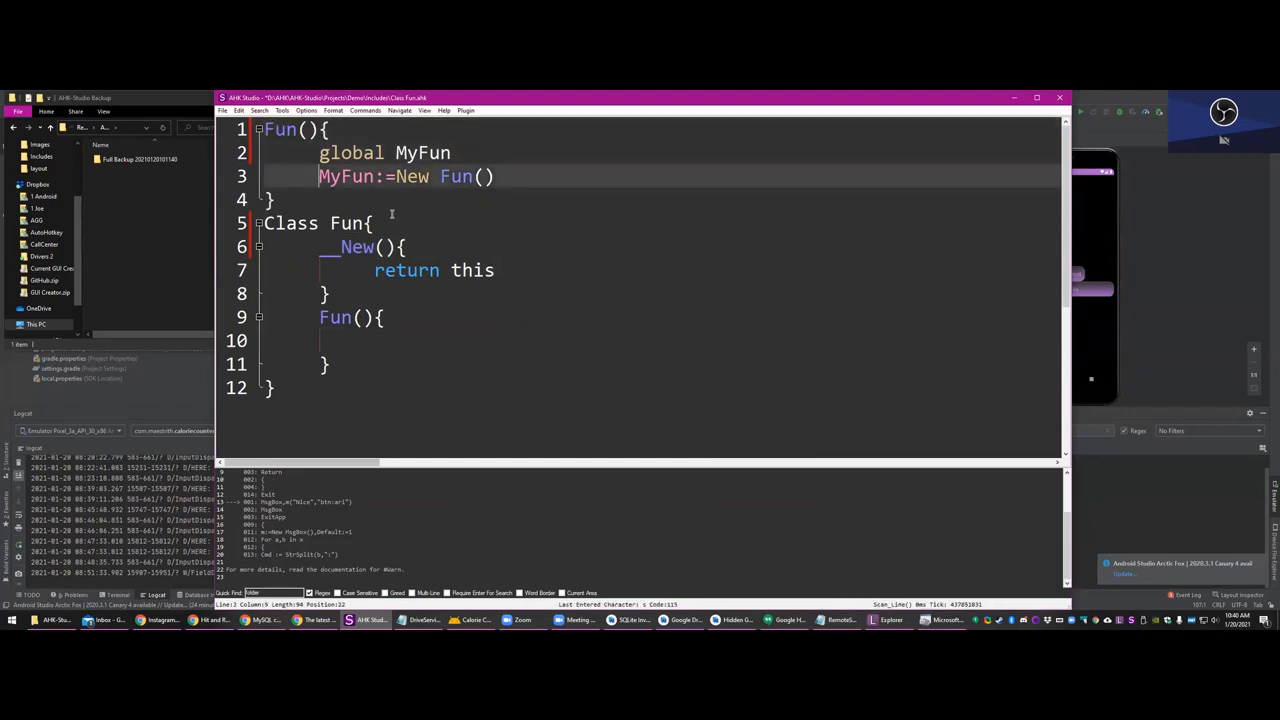
pyautogui.doubleClick(347, 176)
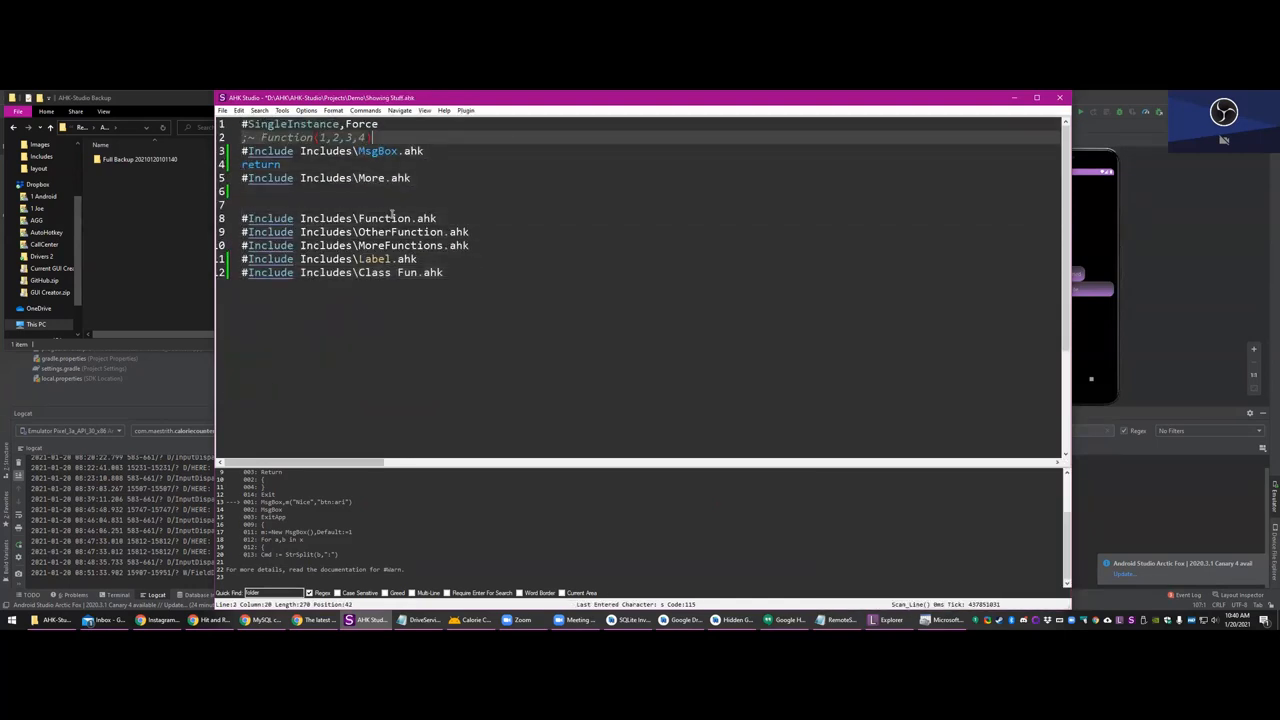
# - Type global MyFun, Fun(), m(IsObject(MyFun)) and FF() near the top of Showing Stuff
pyautogui.write('global My')
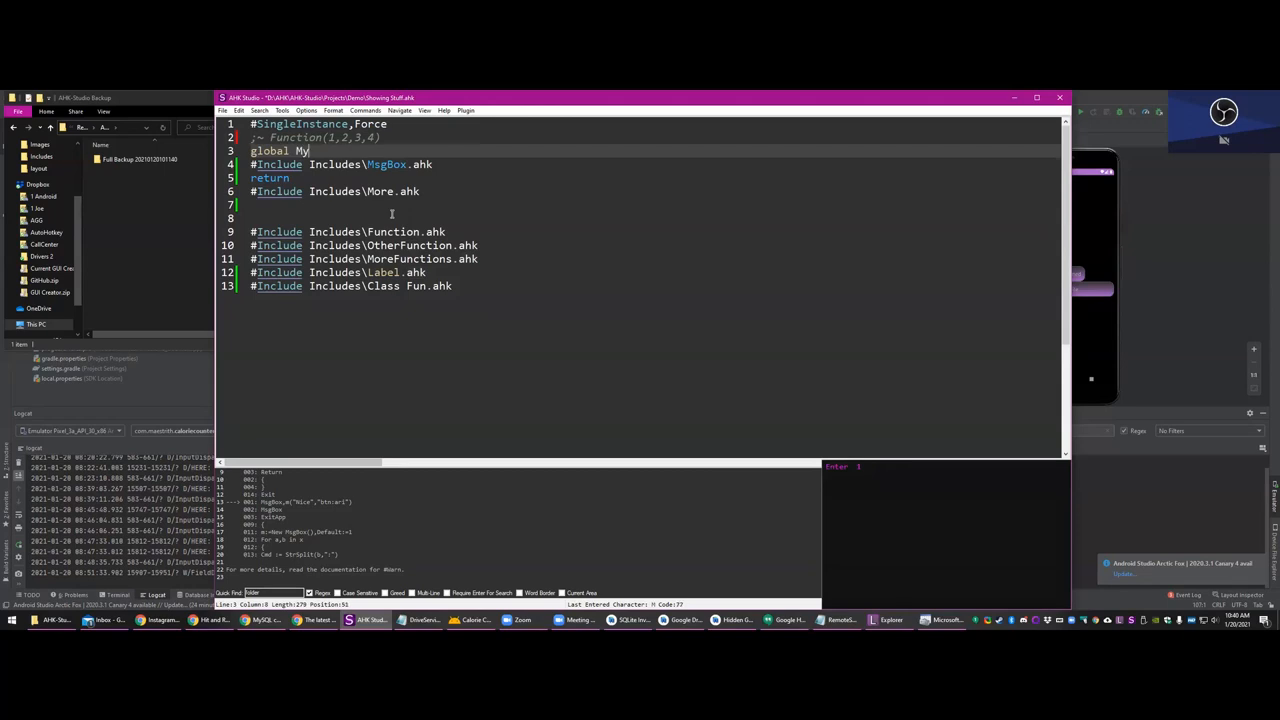
pyautogui.write('Fun')
pyautogui.write('m')
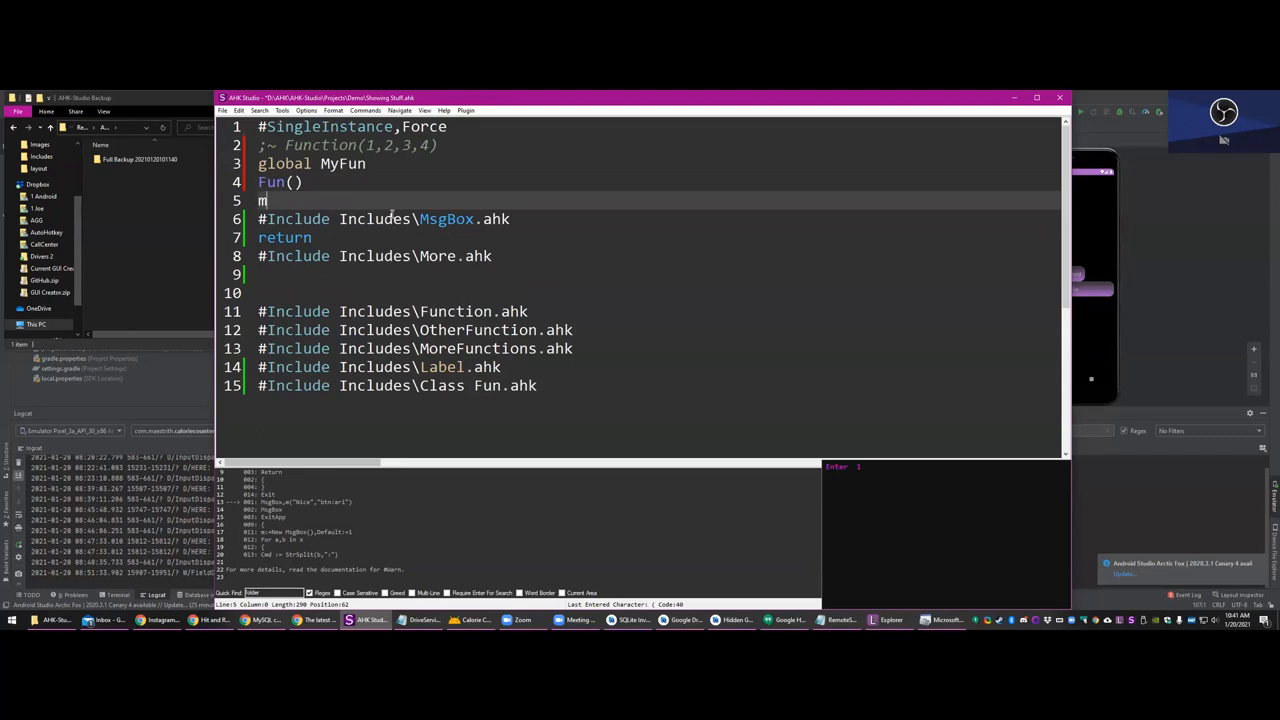
pyautogui.write('isob')
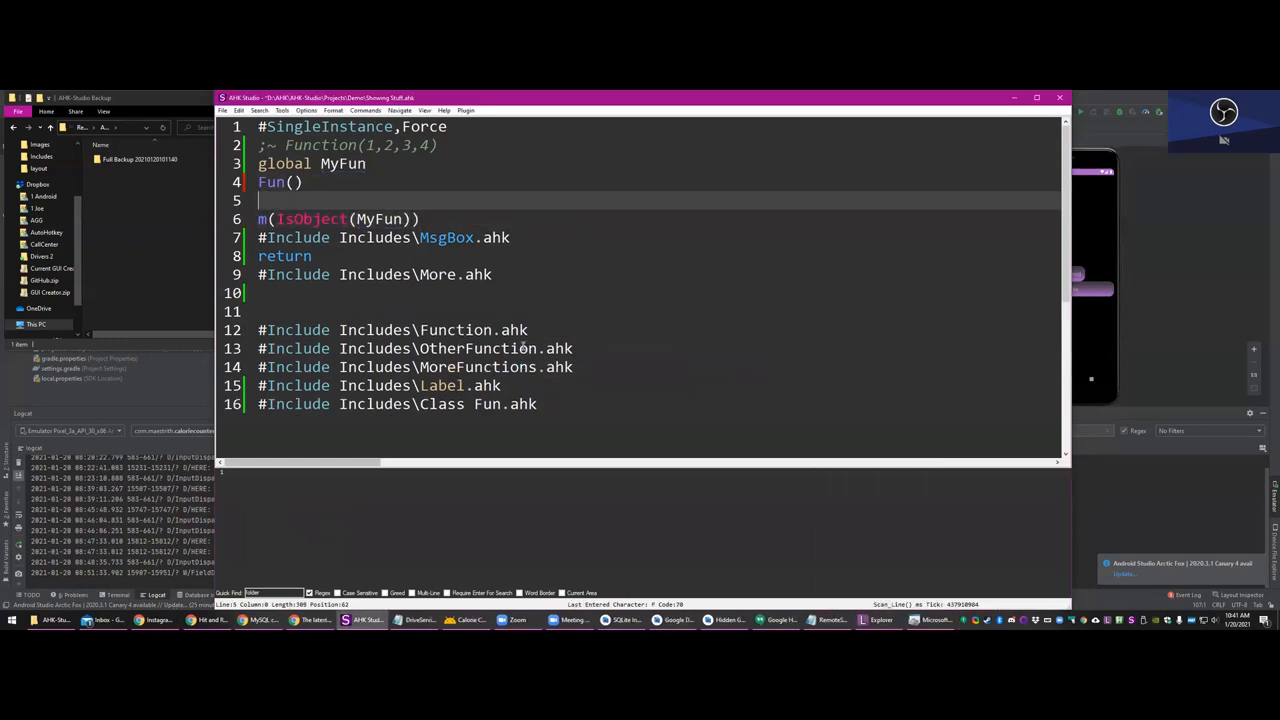
pyautogui.write('FF()')
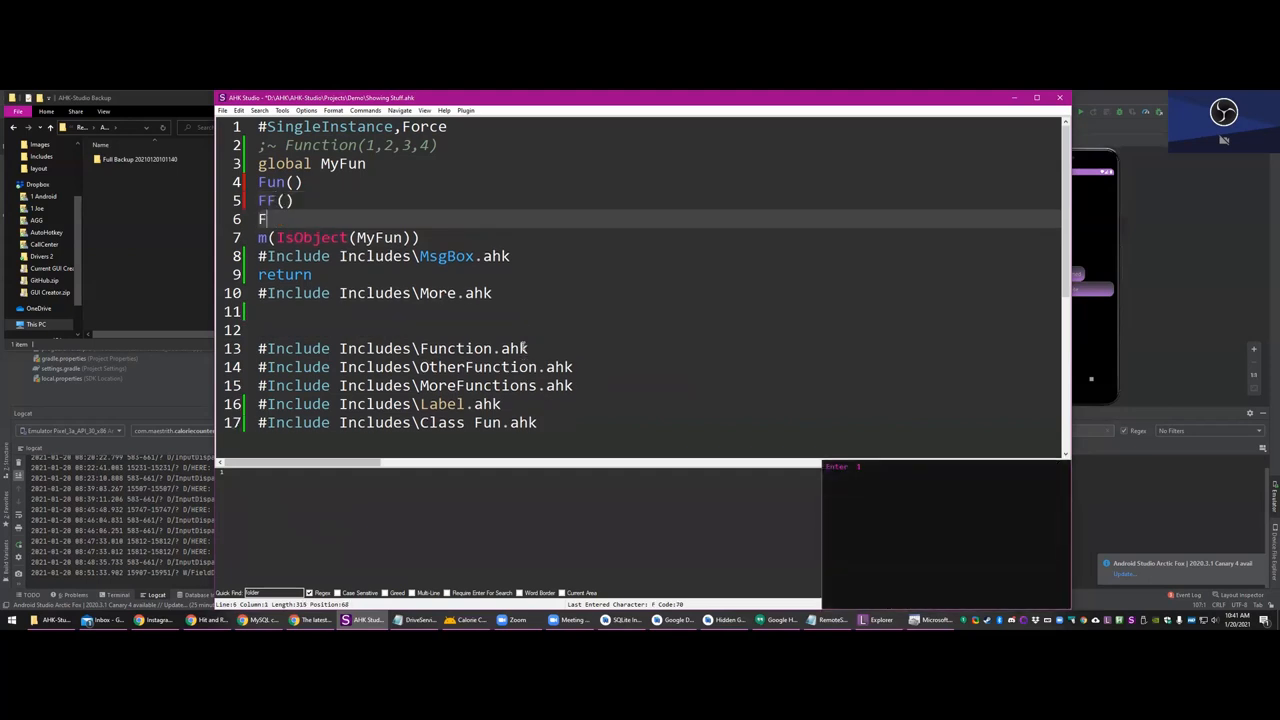
# - Put m(IsObject(MyFun)) inside FF(){ }, testing and removing a global MyFun line
pyautogui.write('F(){')
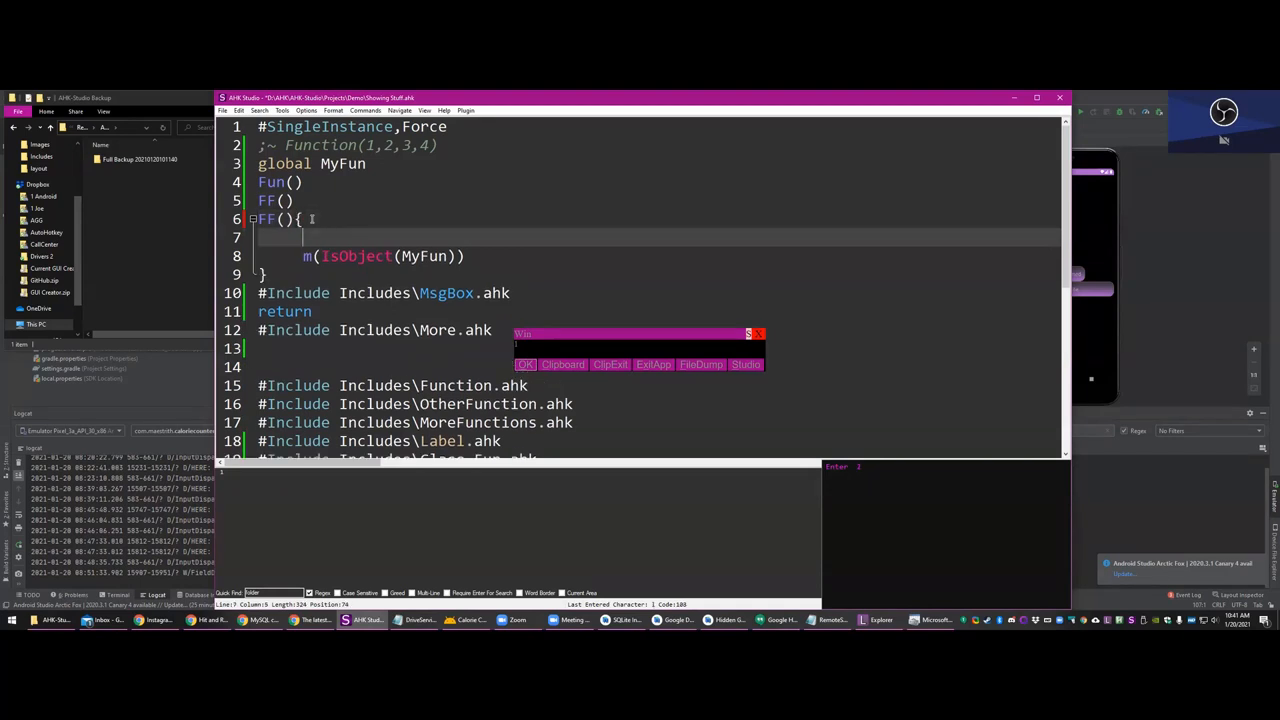
pyautogui.write('global My')
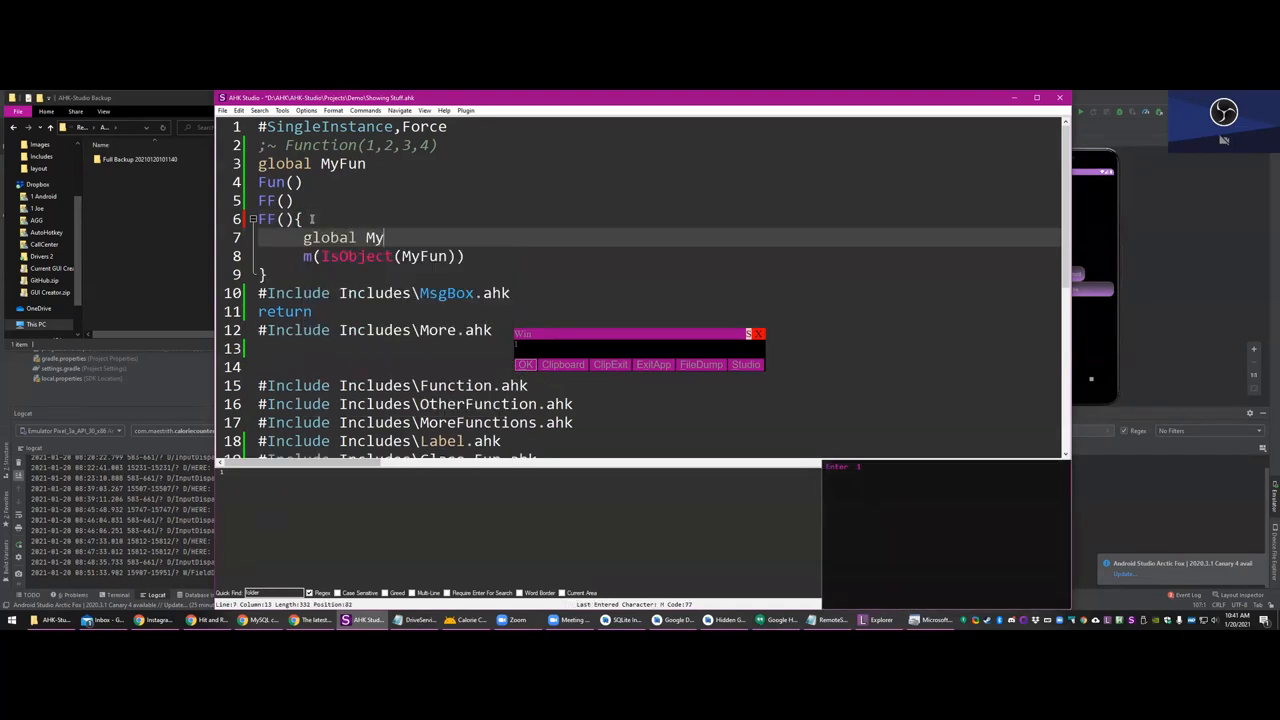
pyautogui.write('Fun')
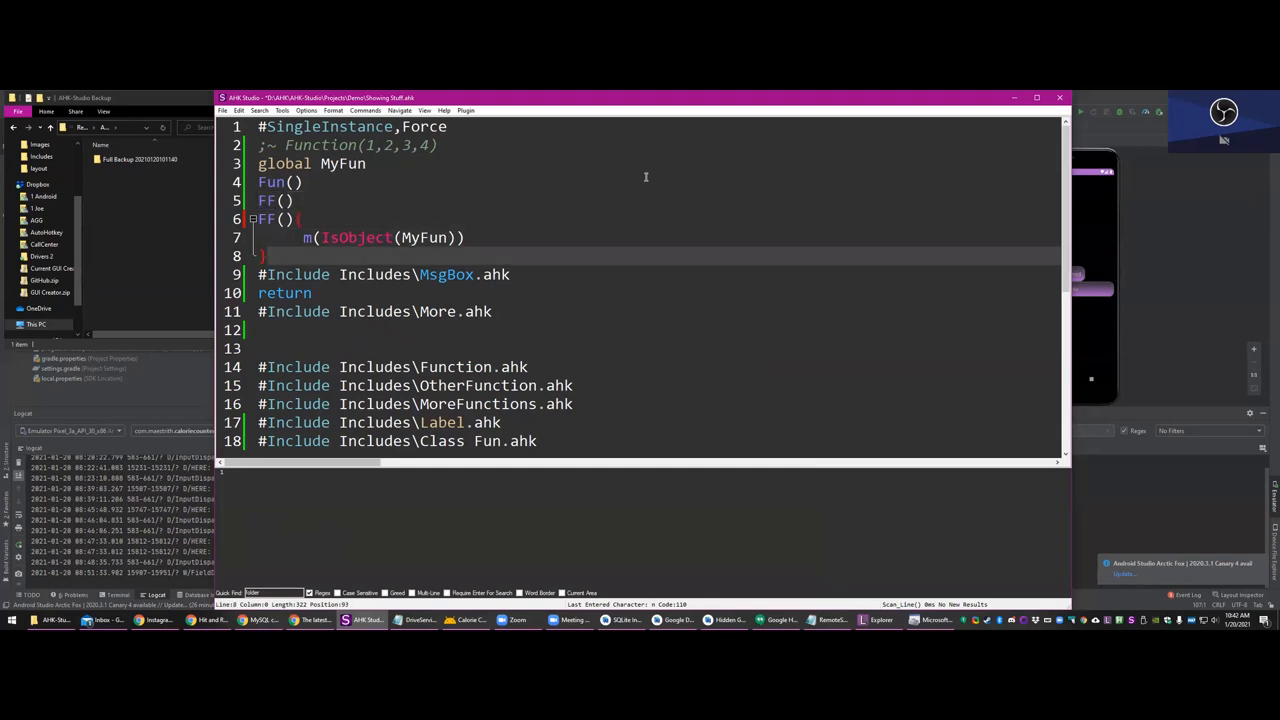
# - Make FF() declare global Stuff:=1 and show it, and add FF1() showing Stuff
pyautogui.press('Enter')
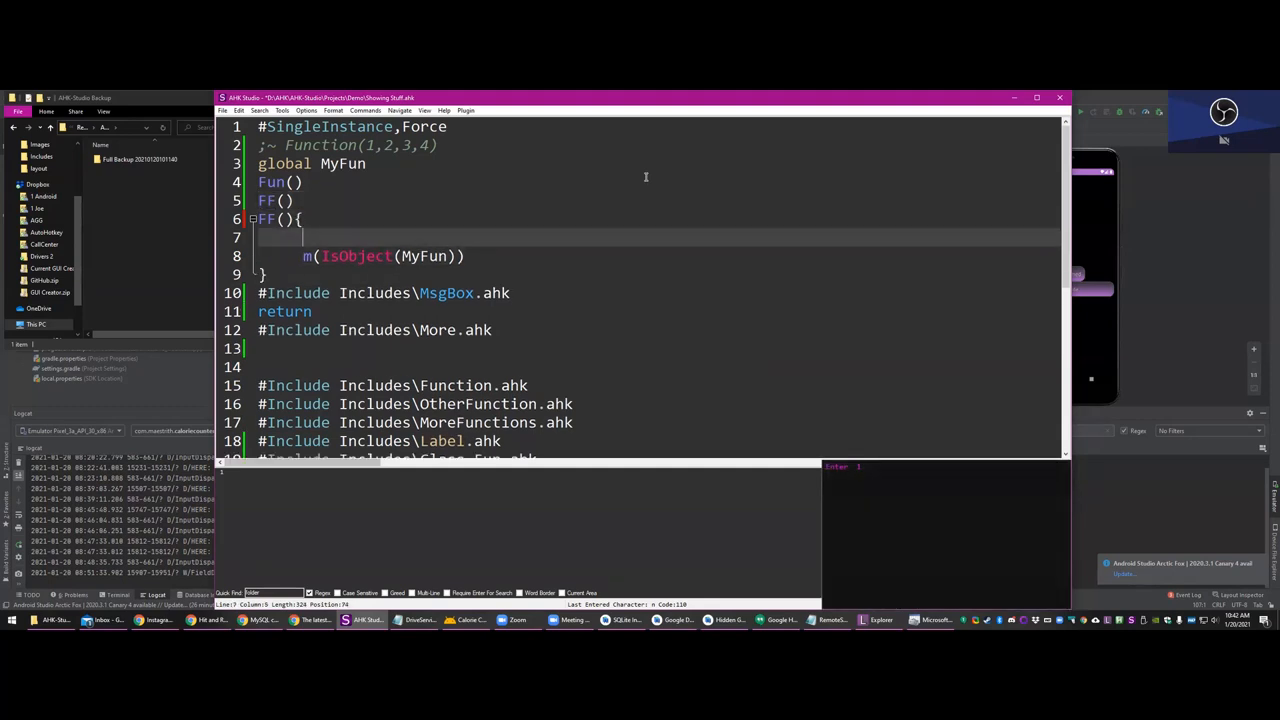
pyautogui.write('glova')
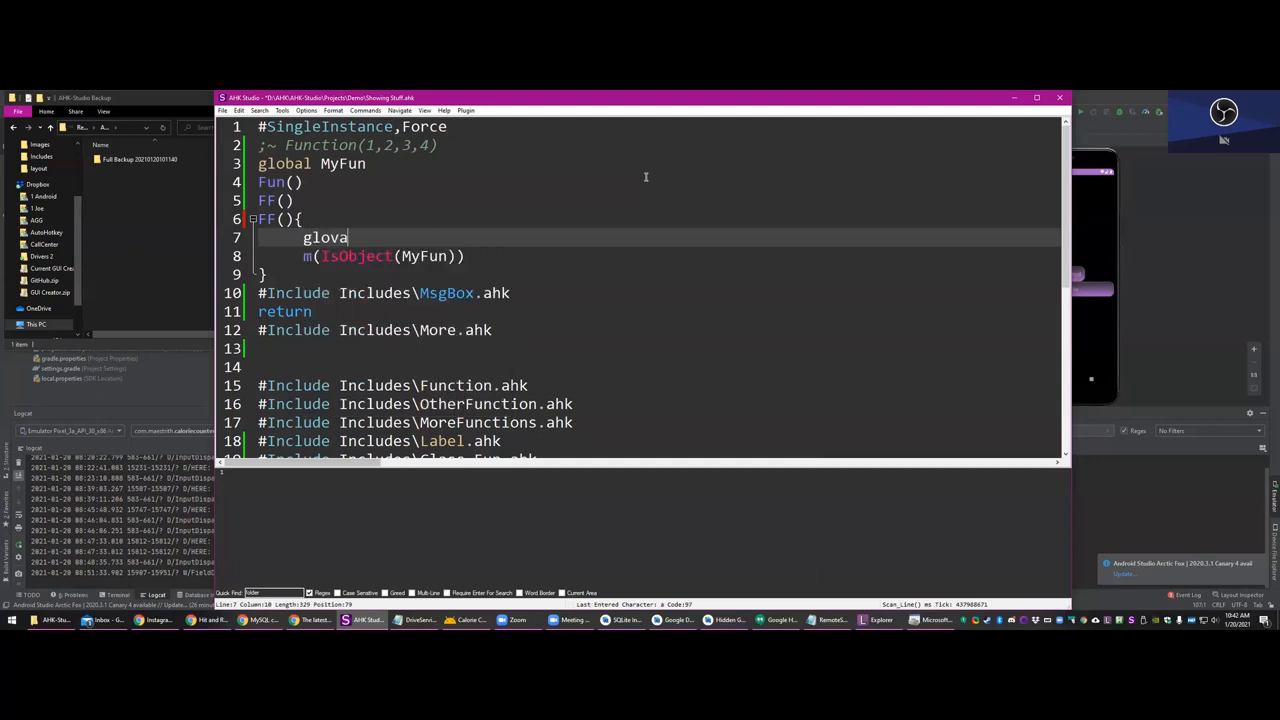
pyautogui.write('l')
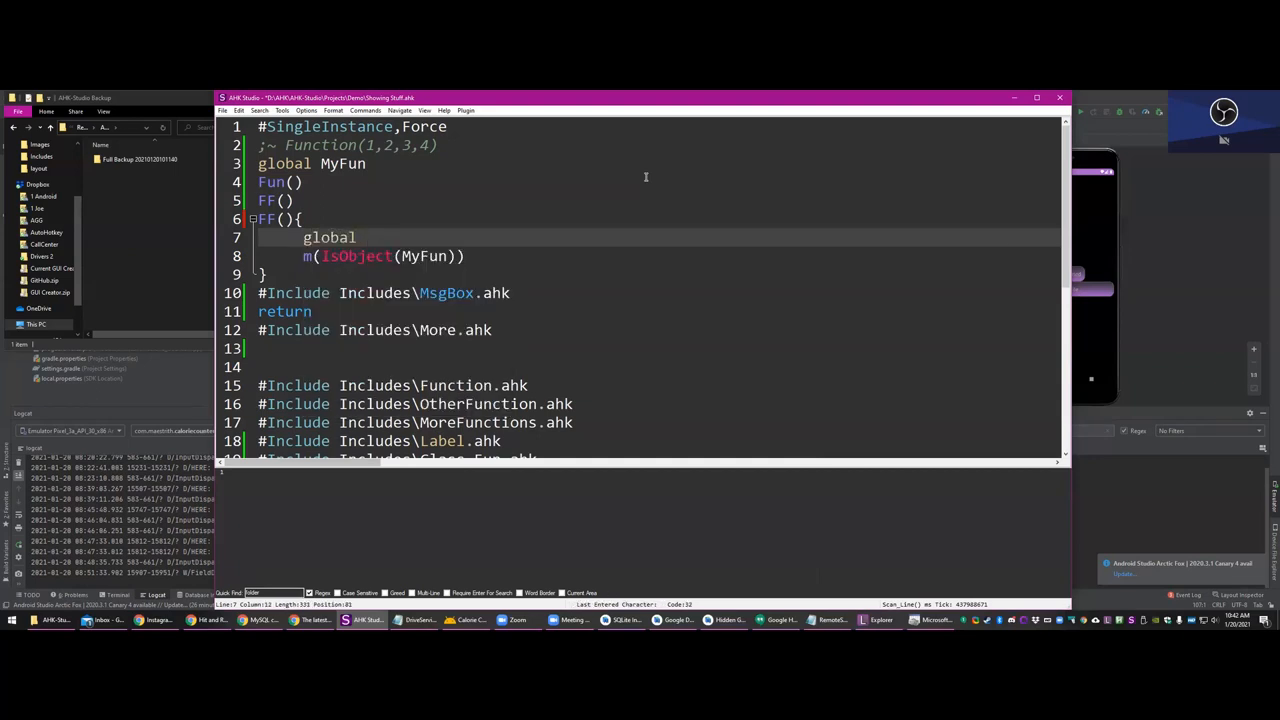
pyautogui.write('stuff')
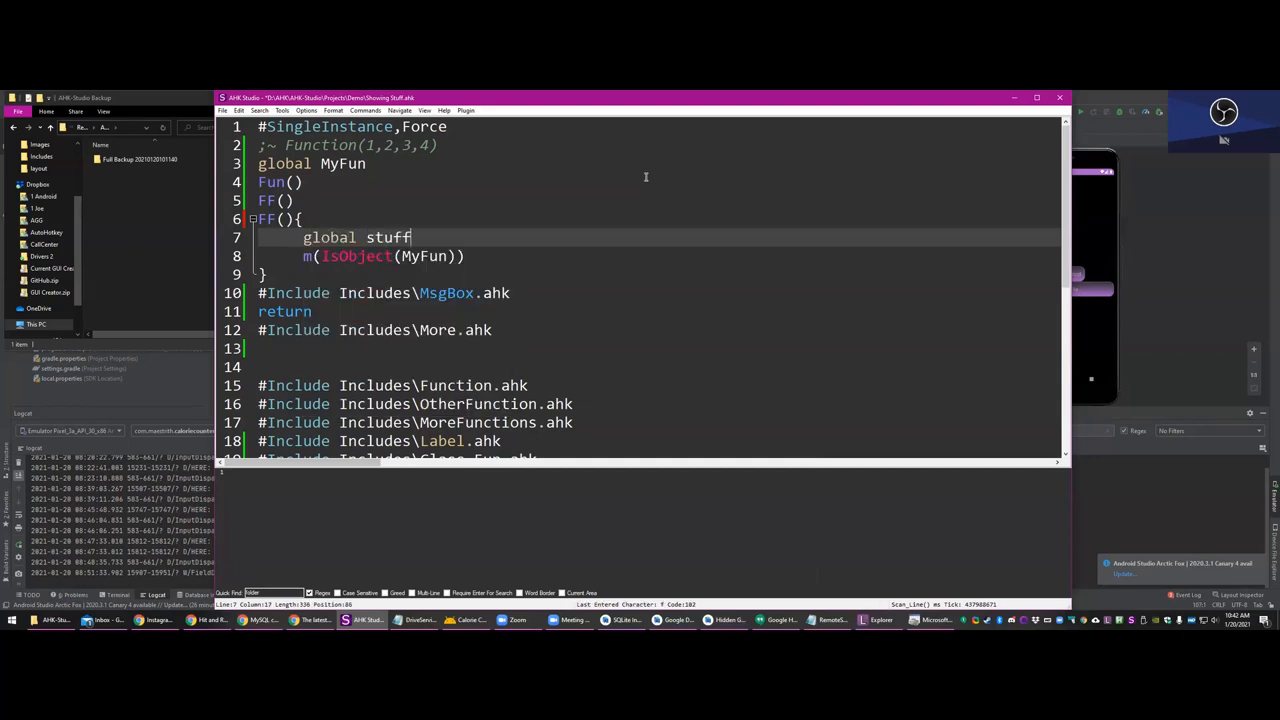
pyautogui.write('Stuff:=1')
pyautogui.write('FF1()')
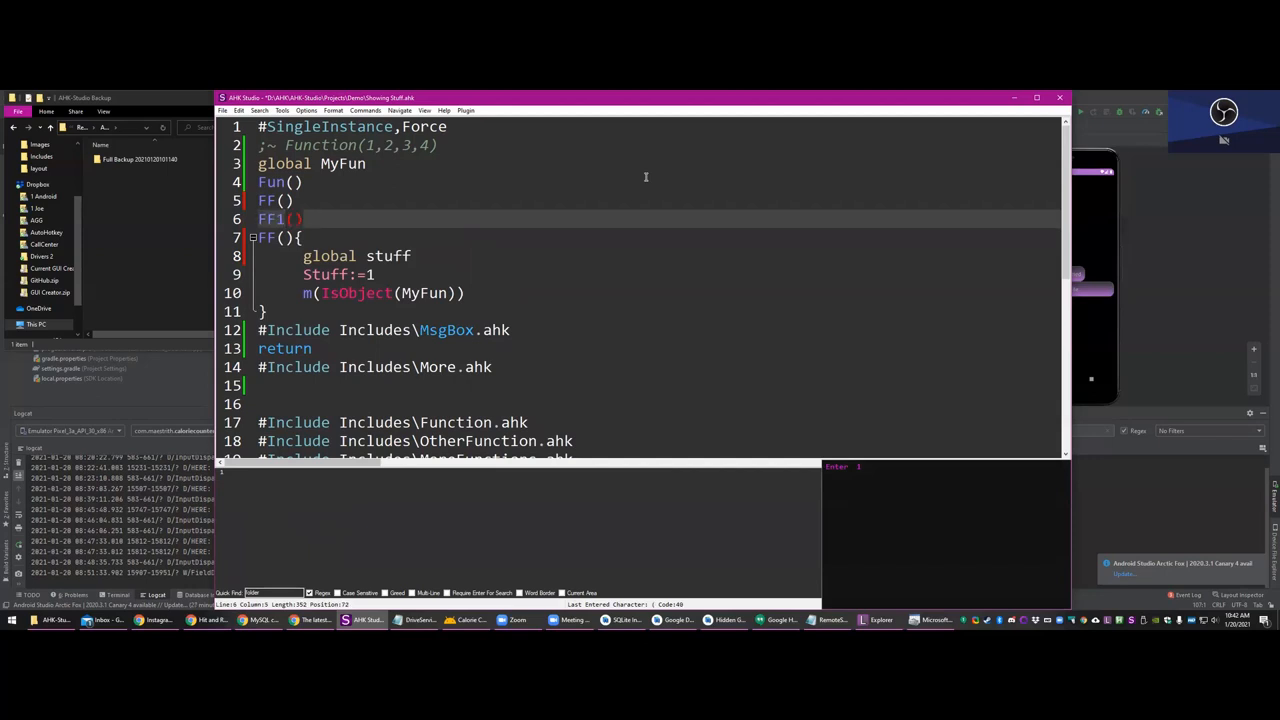
pyautogui.scroll(-3)
pyautogui.write('FF1(){')
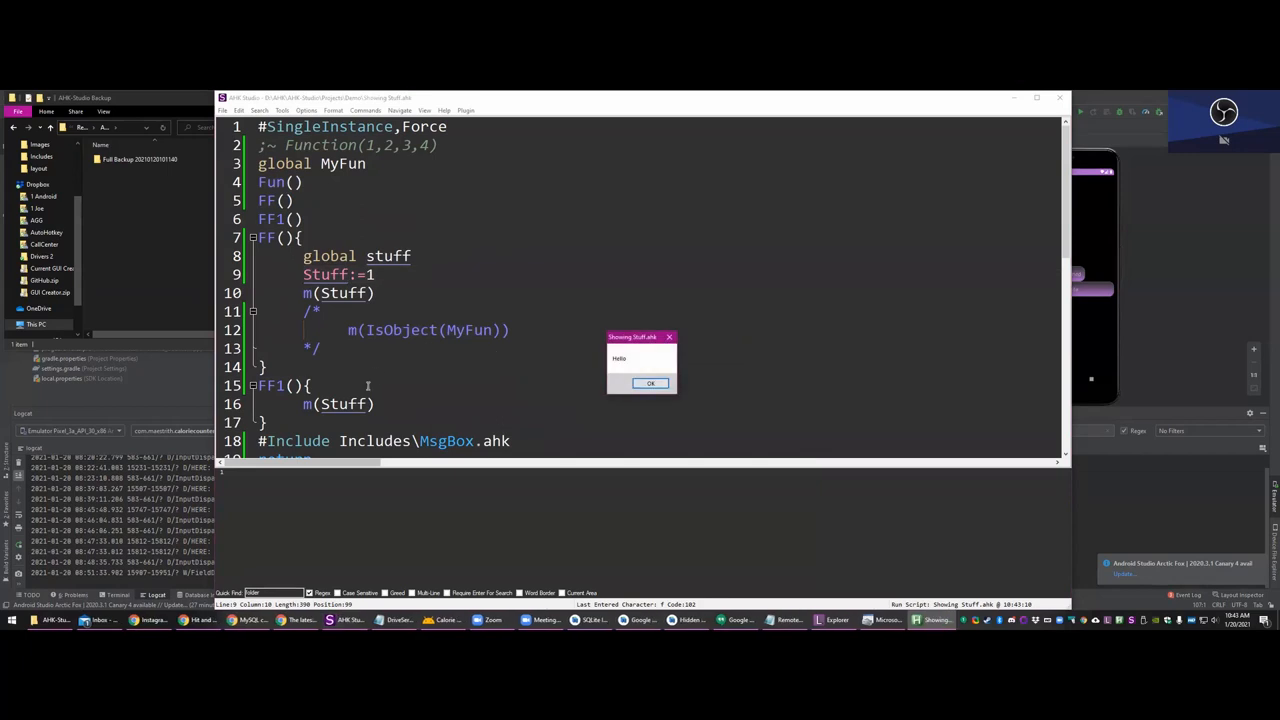
pyautogui.write('gl')
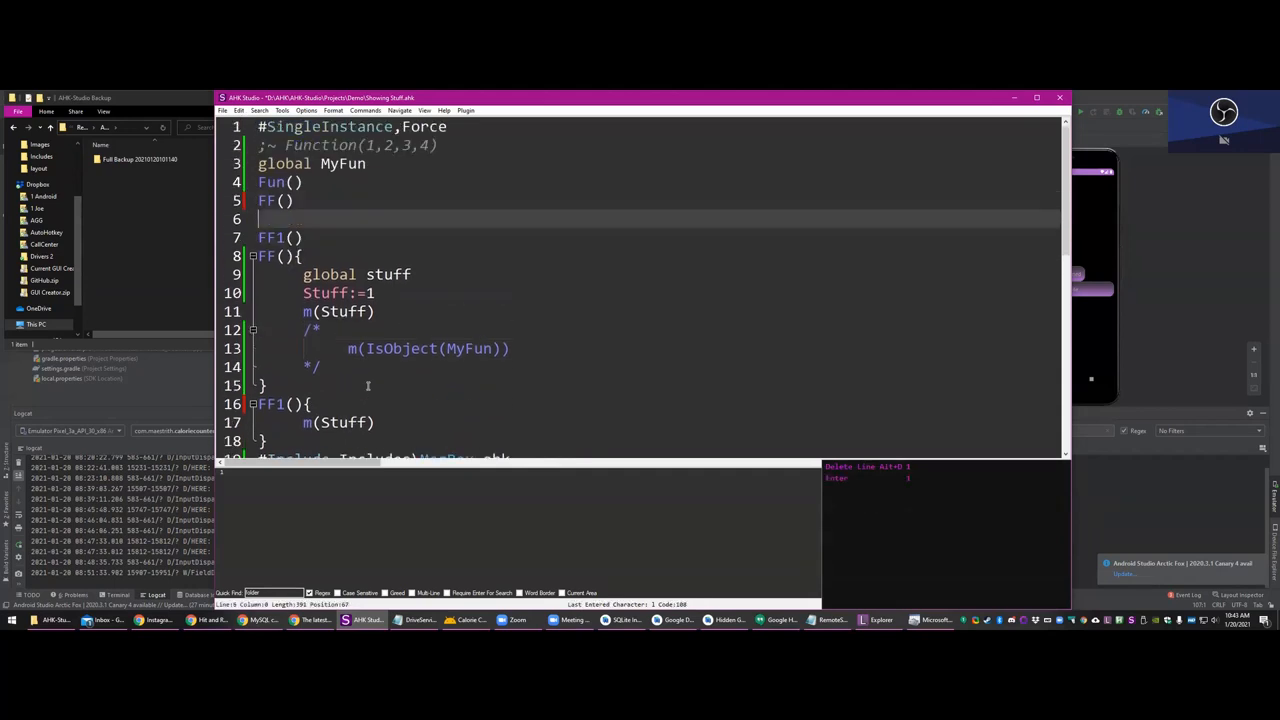
# - Add m(Stuff) after the FF() call, run the script and close the message
pyautogui.write('m(Stuff')
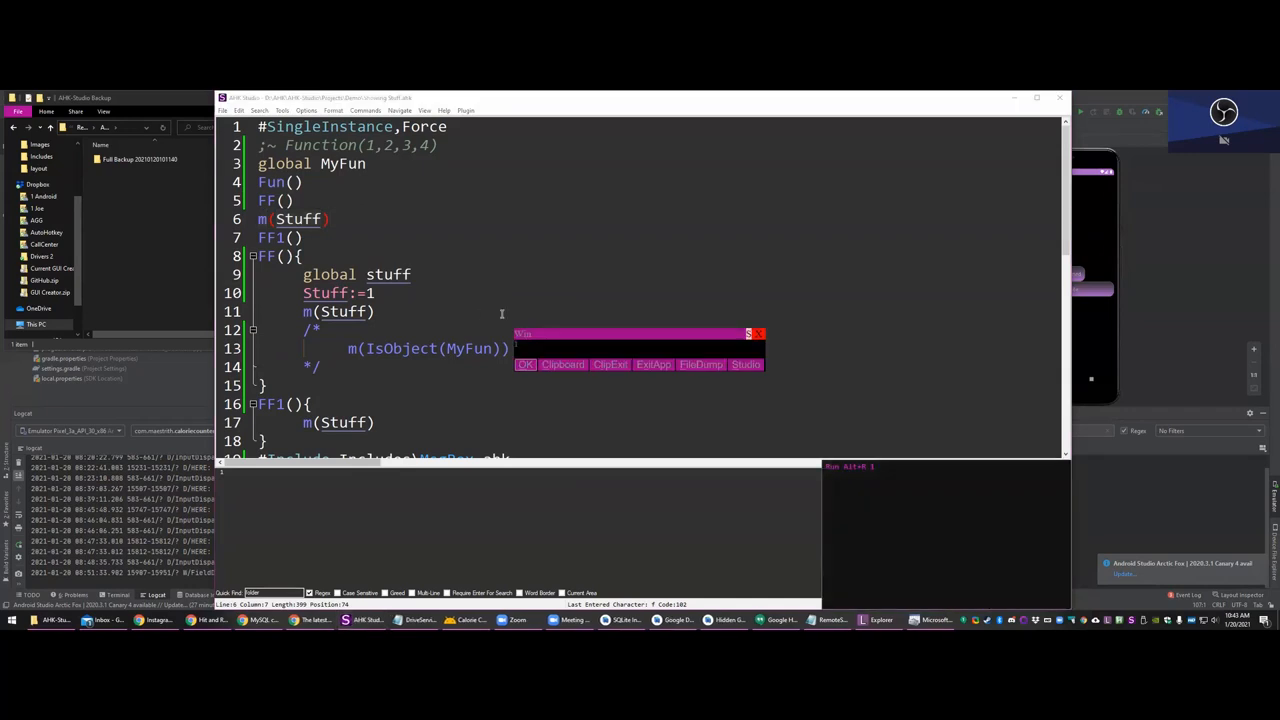
pyautogui.click(525, 364)
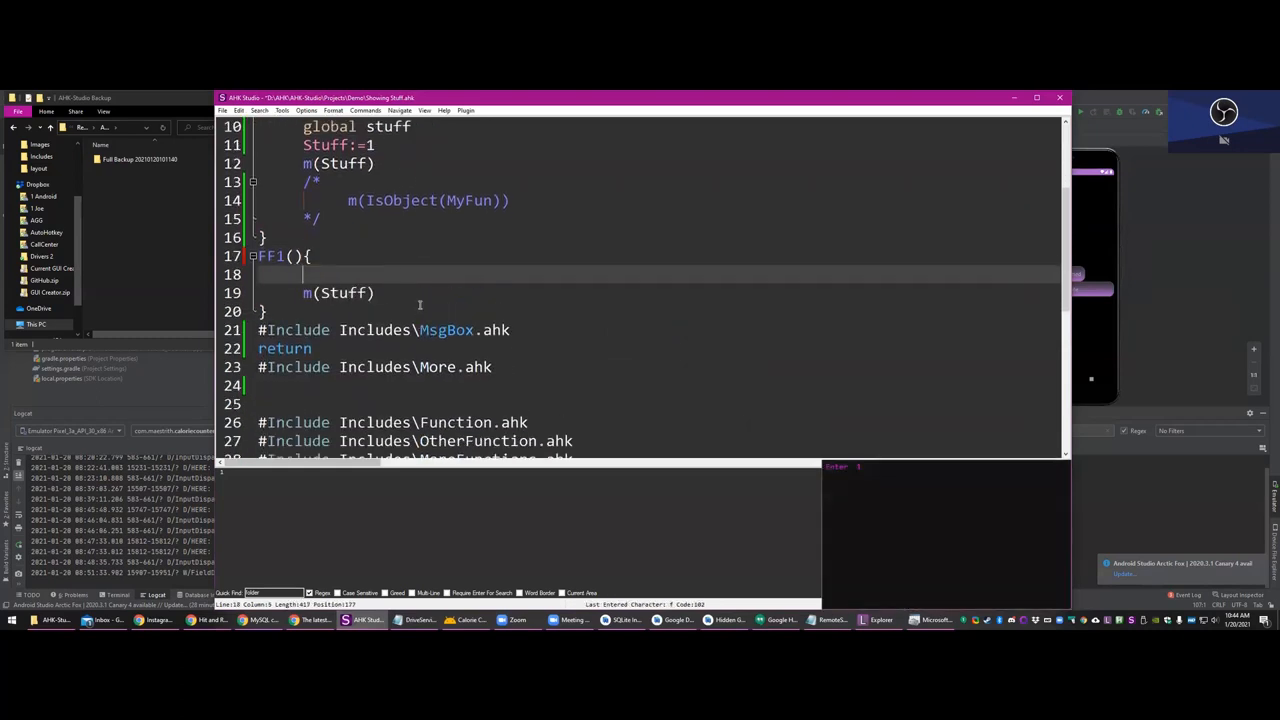
# - Type a partial global declaration on the new first line of FF1()
pyautogui.write('global')
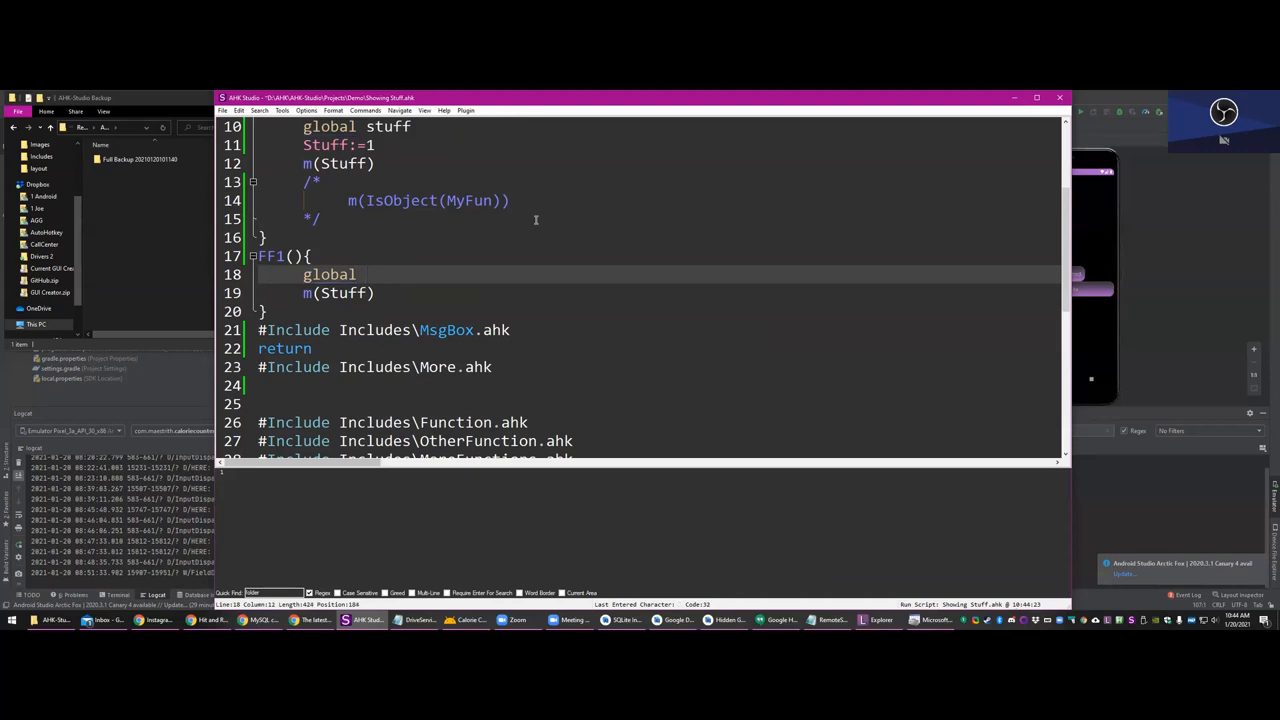
pyautogui.write('St')
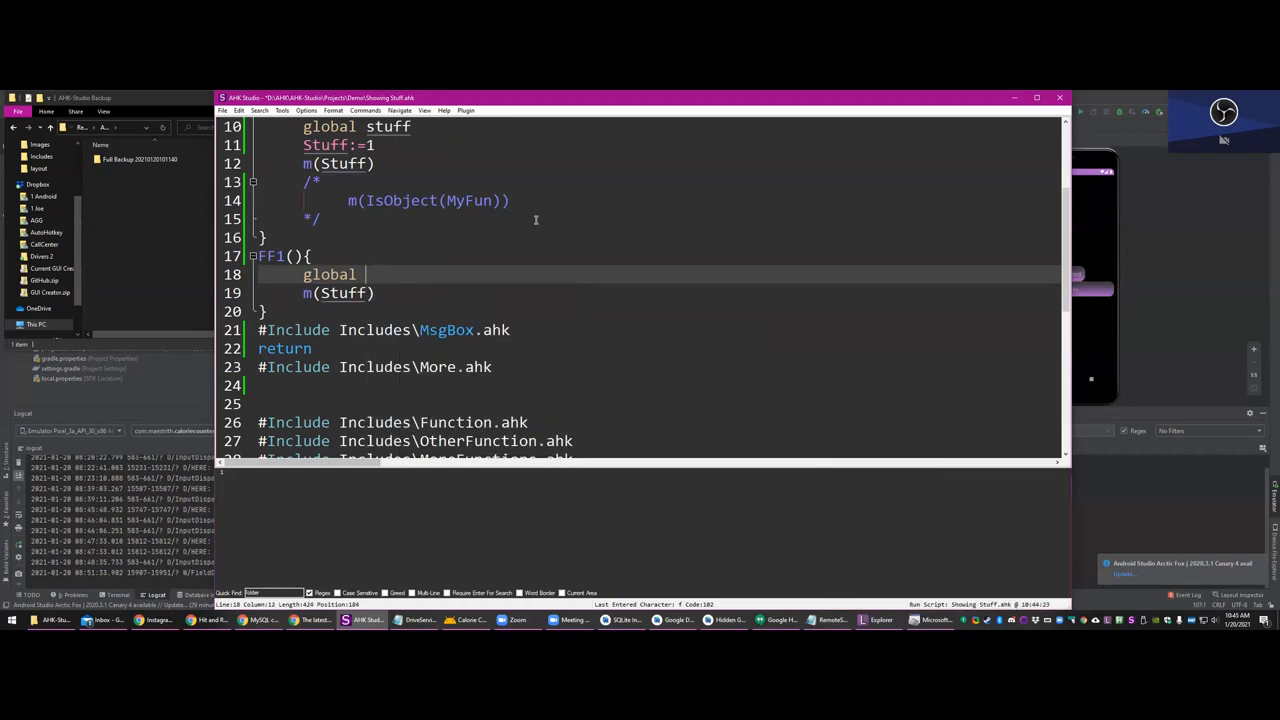
pyautogui.write('Fun')
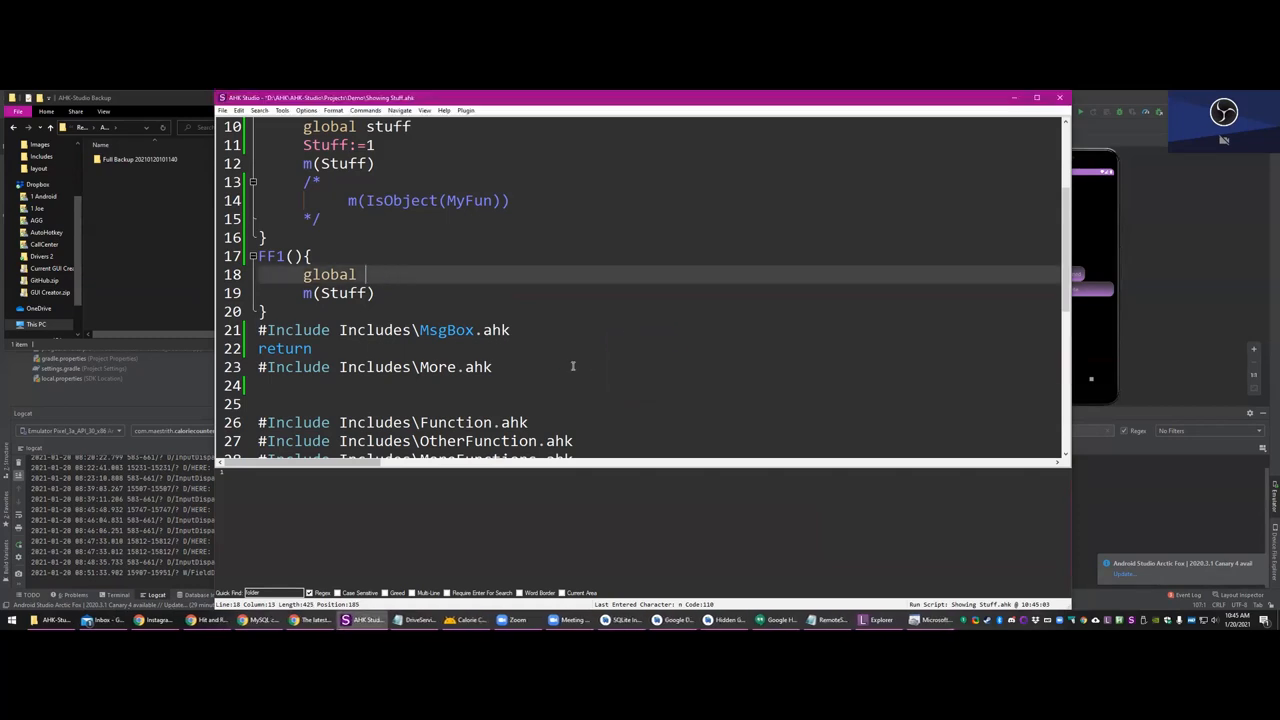
# - Add ';~ global Stuff' near the top and delete the standalone m(Stuff) line
pyautogui.write('Stuff,Things,Whate')
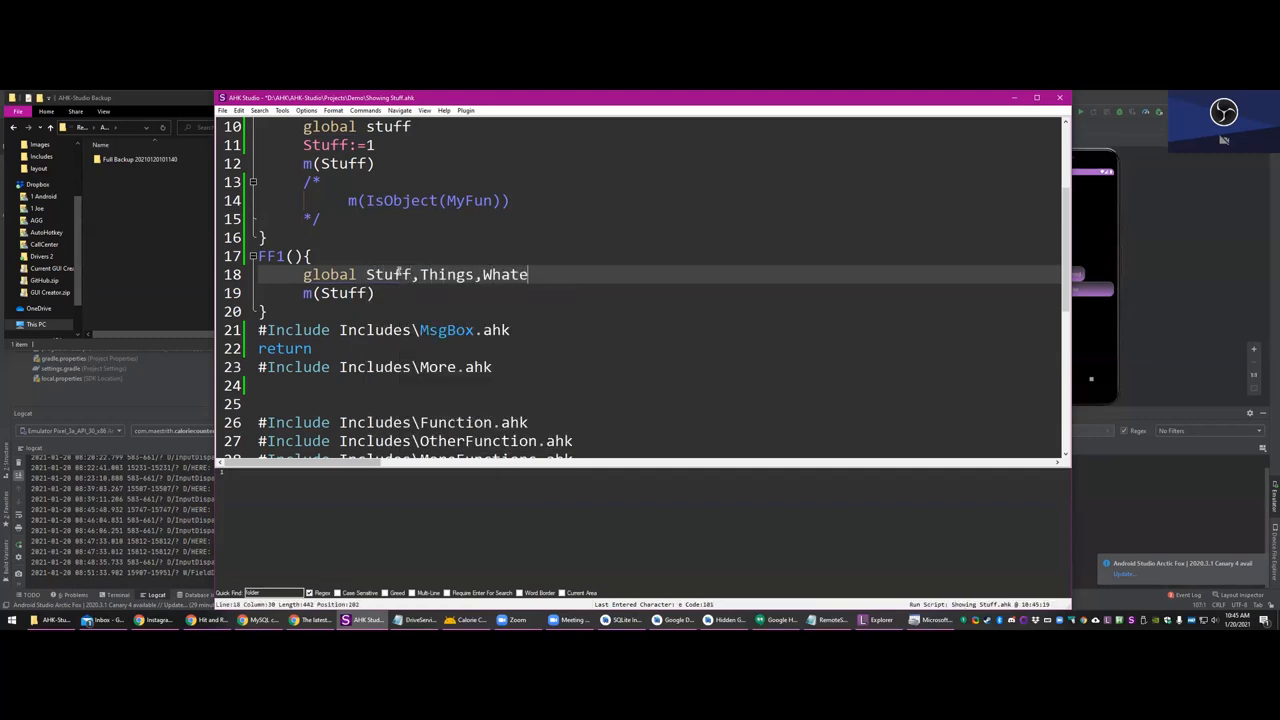
pyautogui.write('ver')
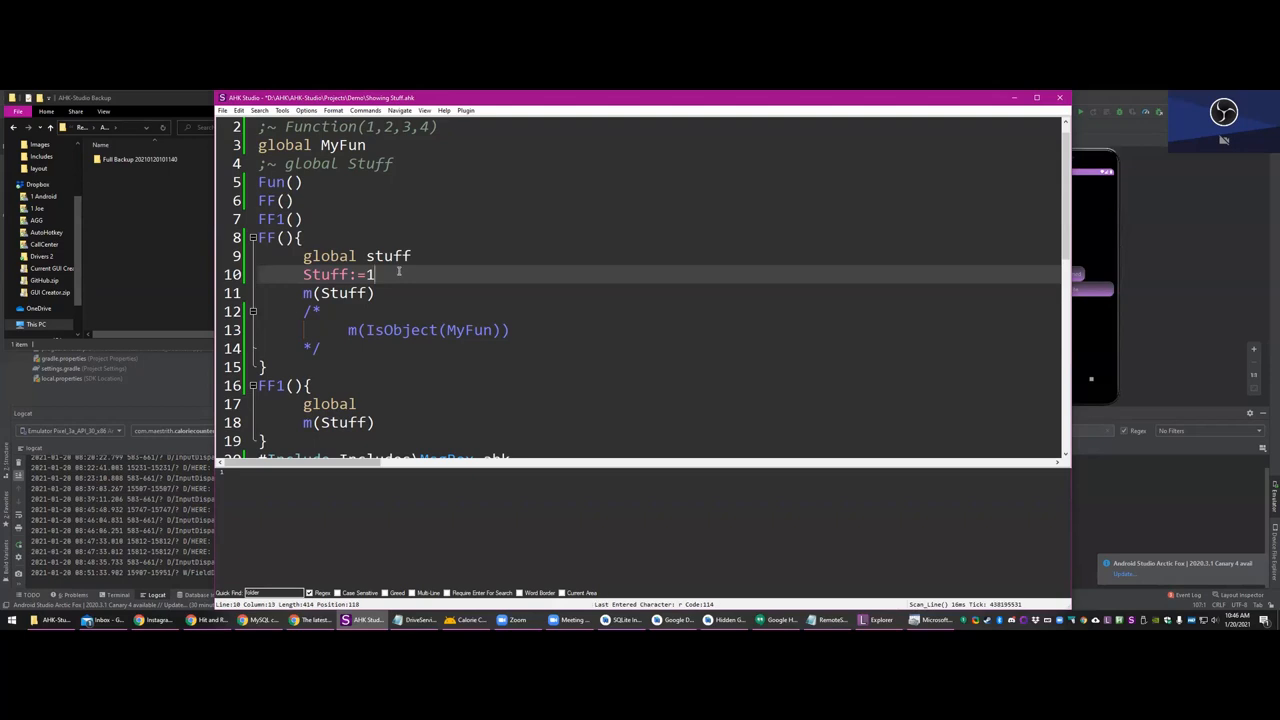
# - Delete lines 3–7 with global MyFun and the calls, and type 'for a,b in'
pyautogui.write('for a,b in')
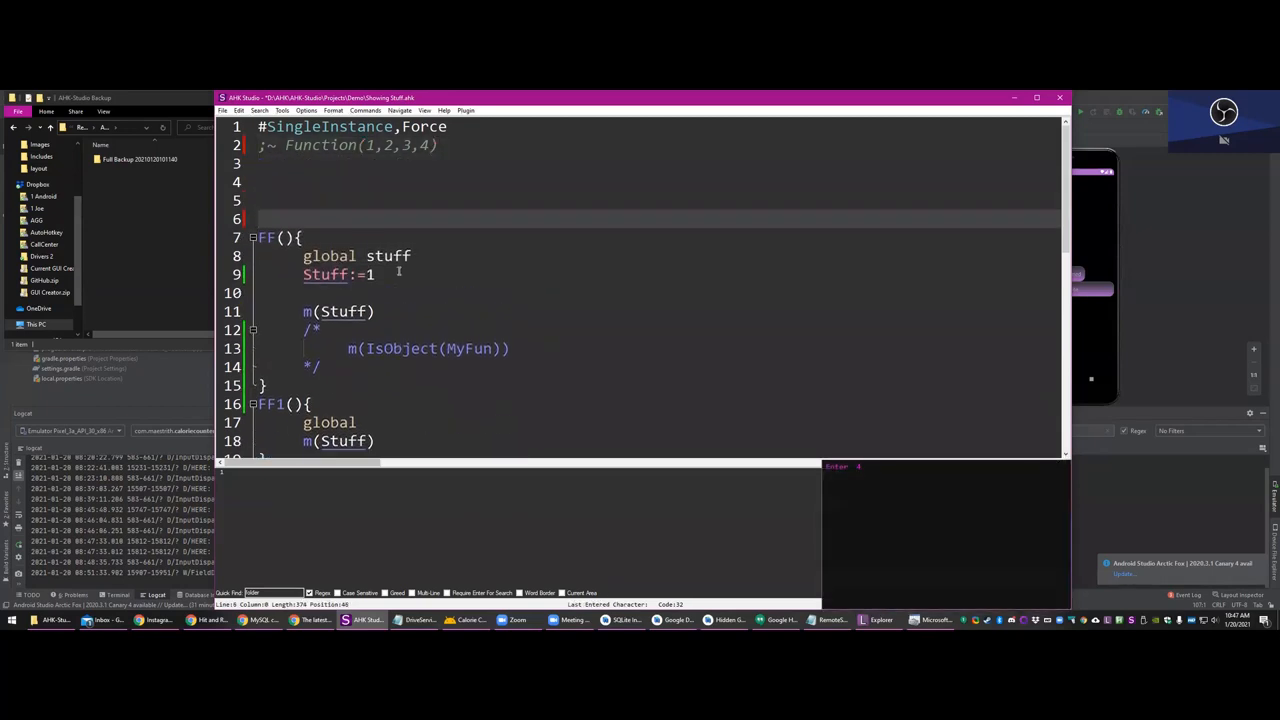
# - Add a GUI edit field bound to variable Something, 200 pixels wide
pyautogui.write('Gui,Add,Edit,')
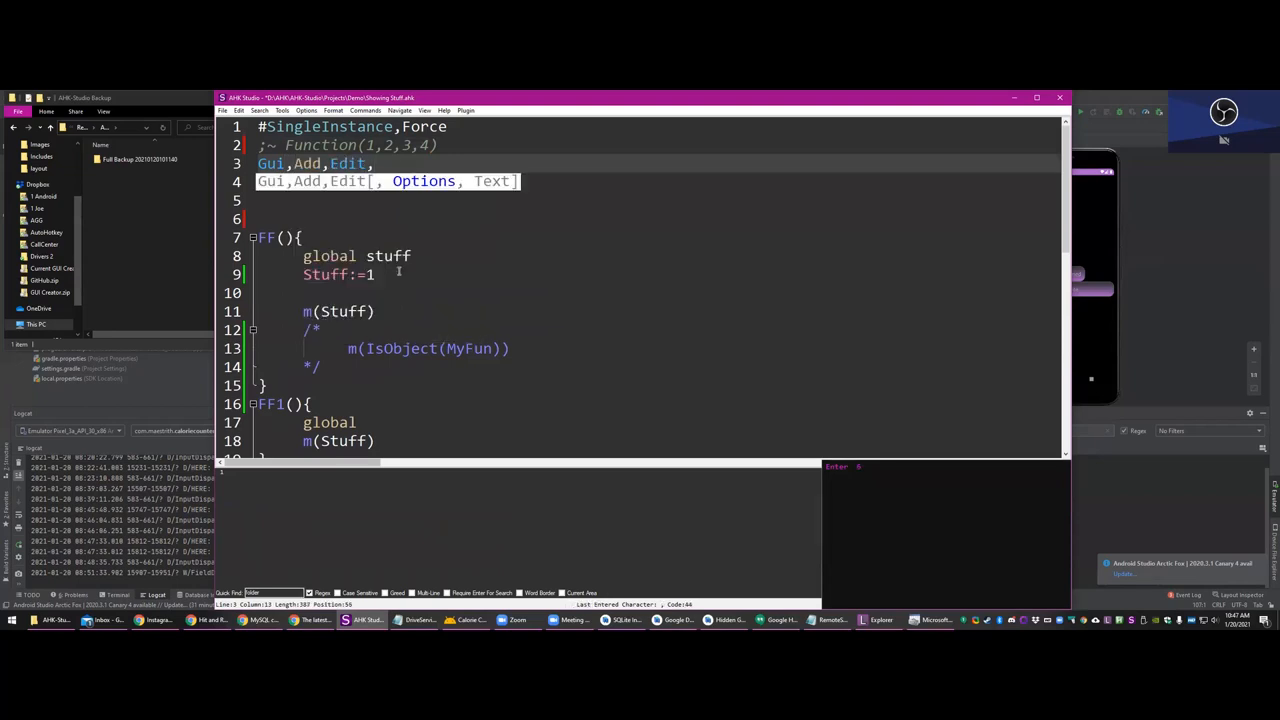
pyautogui.write('vSomething')
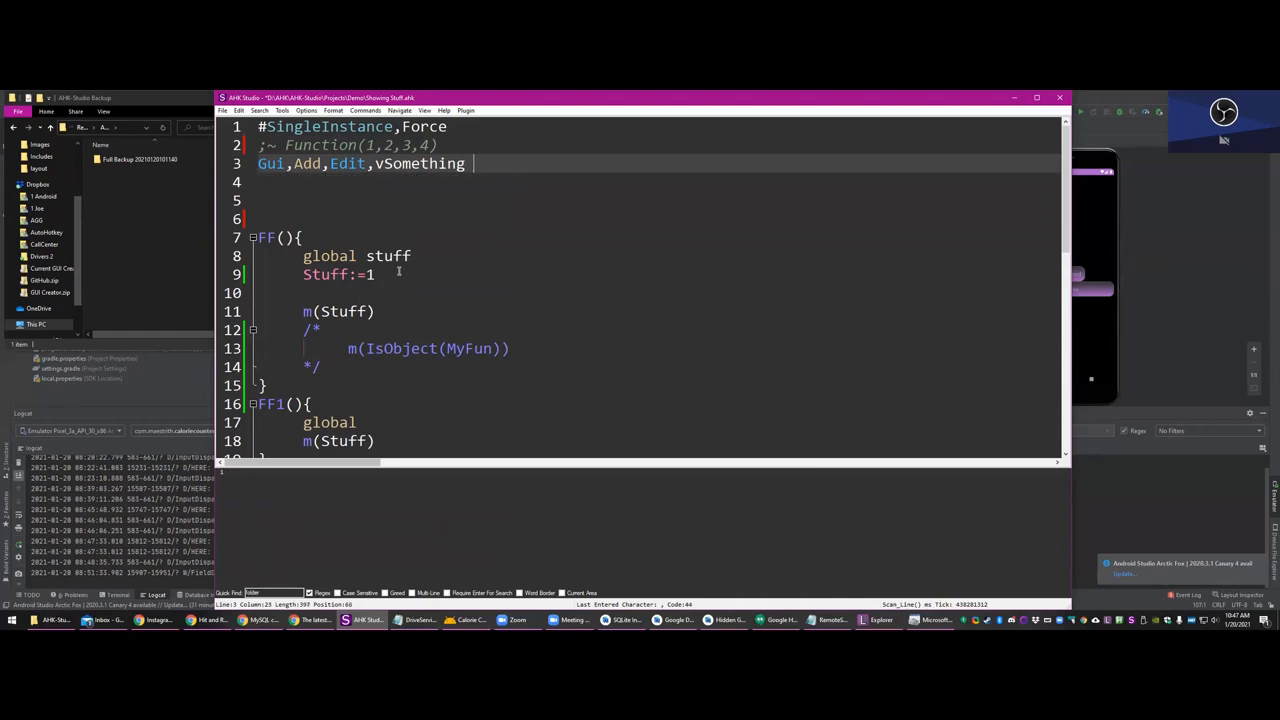
pyautogui.write('w200')
pyautogui.click(657, 200)
pyautogui.write('return')
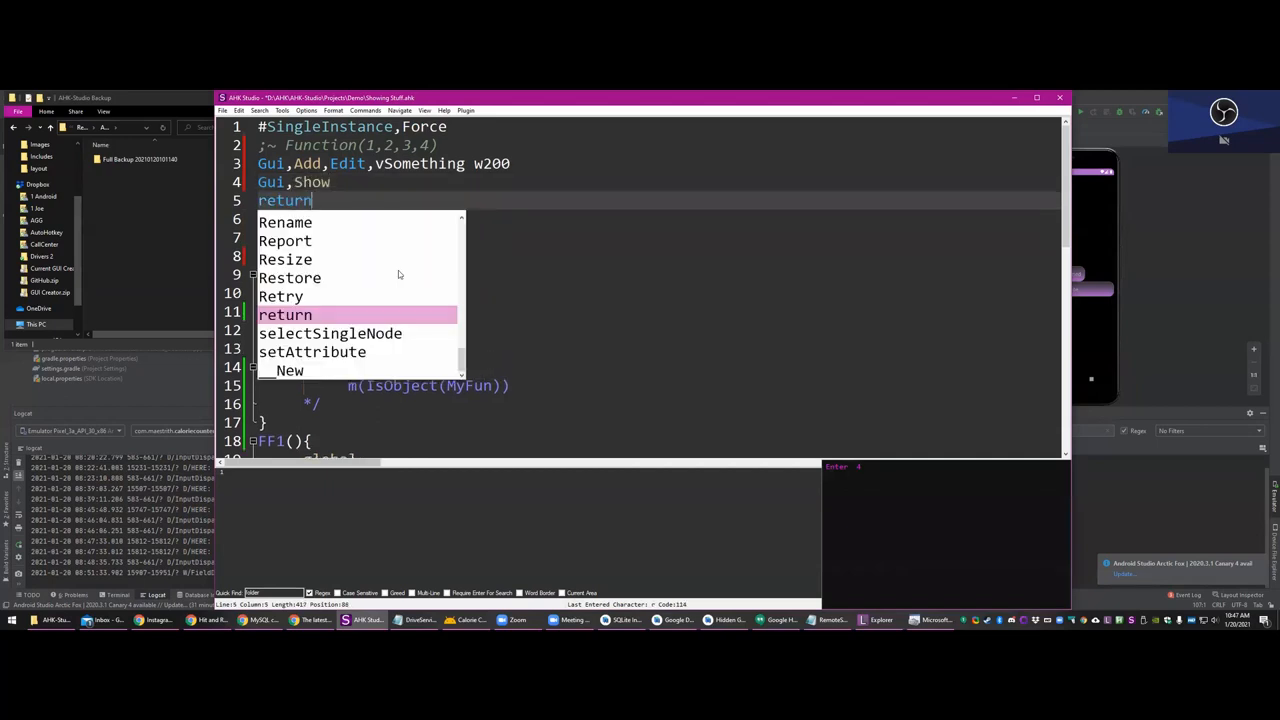
pyautogui.press('Escape')
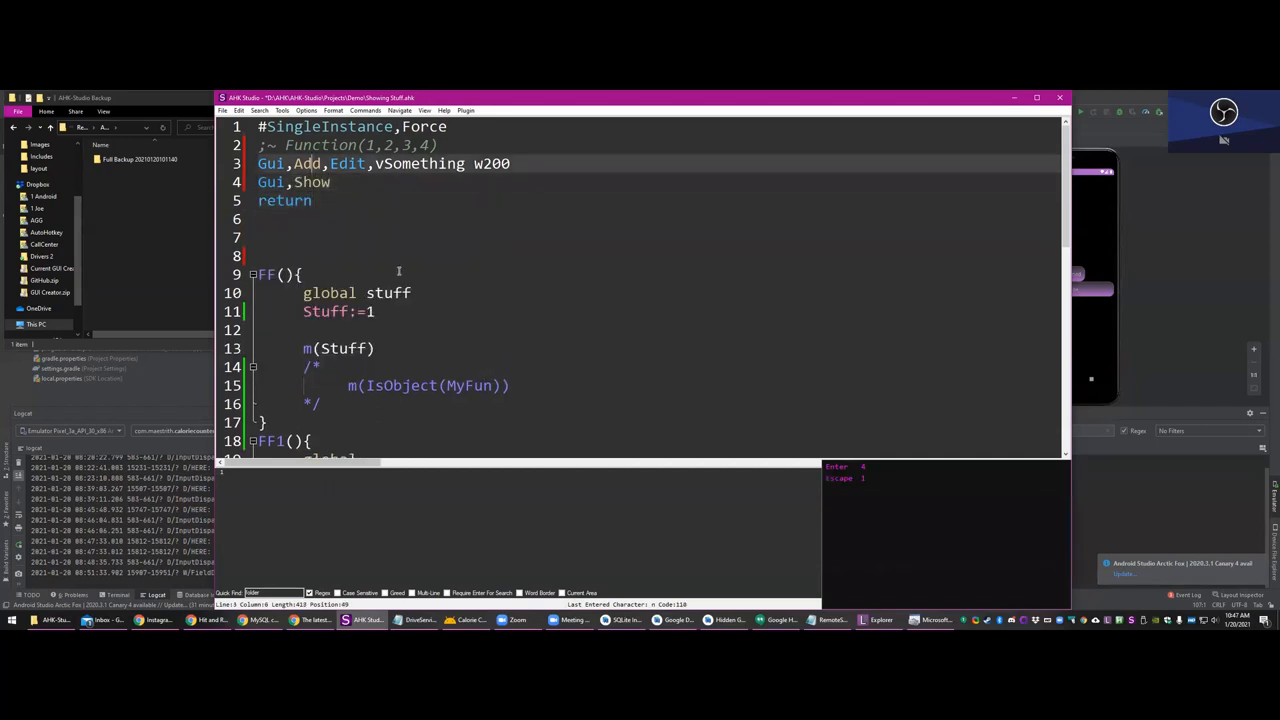
# - Add a default Show button that triggers the Show label
pyautogui.write('Gui,Add,bu')
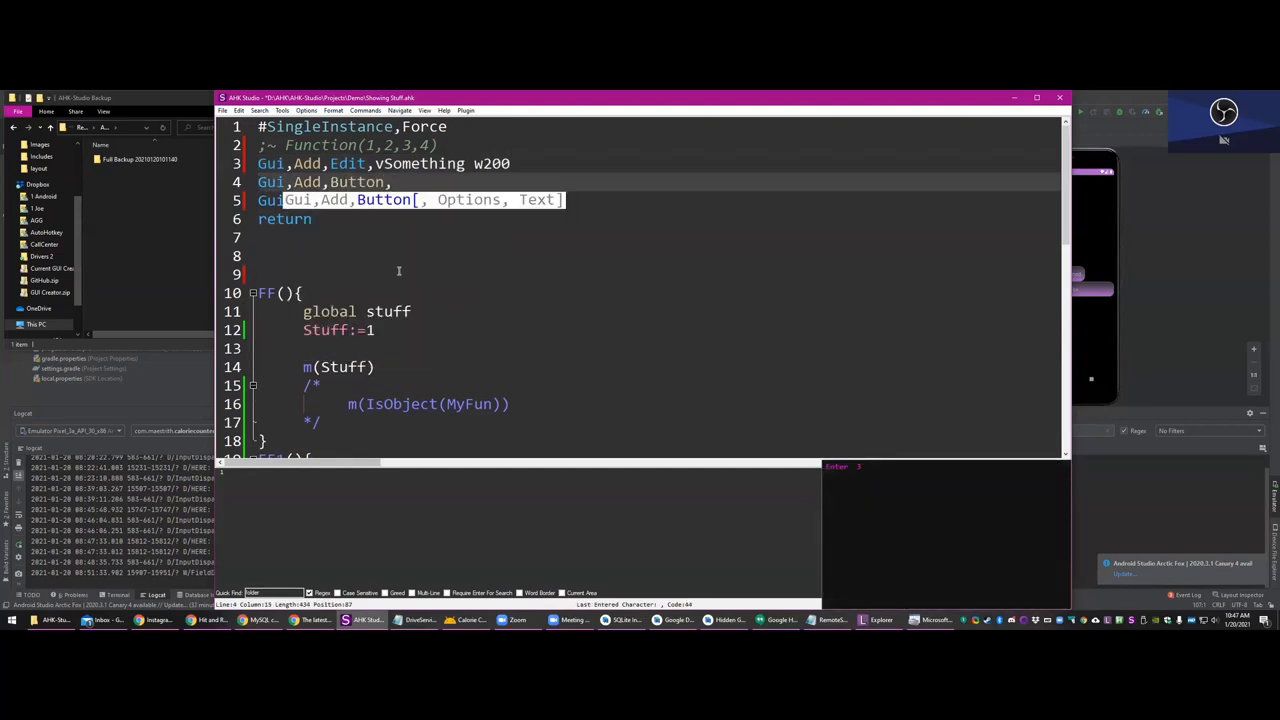
pyautogui.write('gShow,Show')
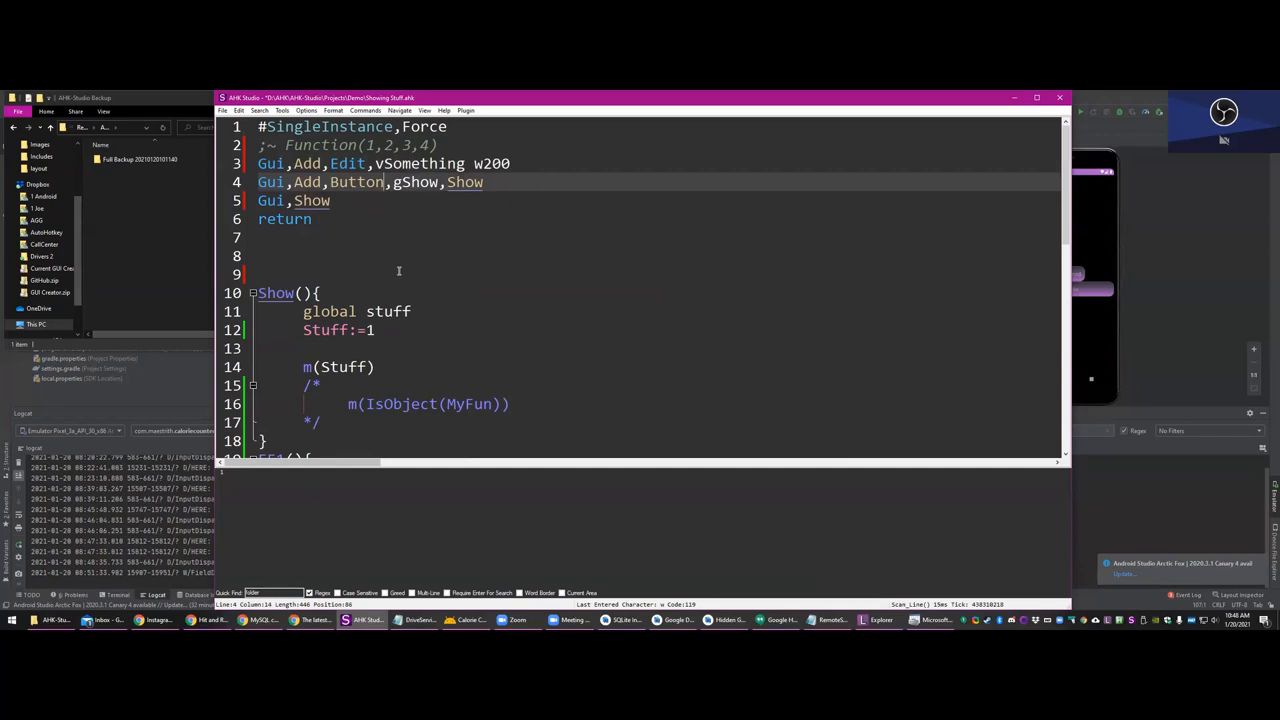
pyautogui.write('Default')
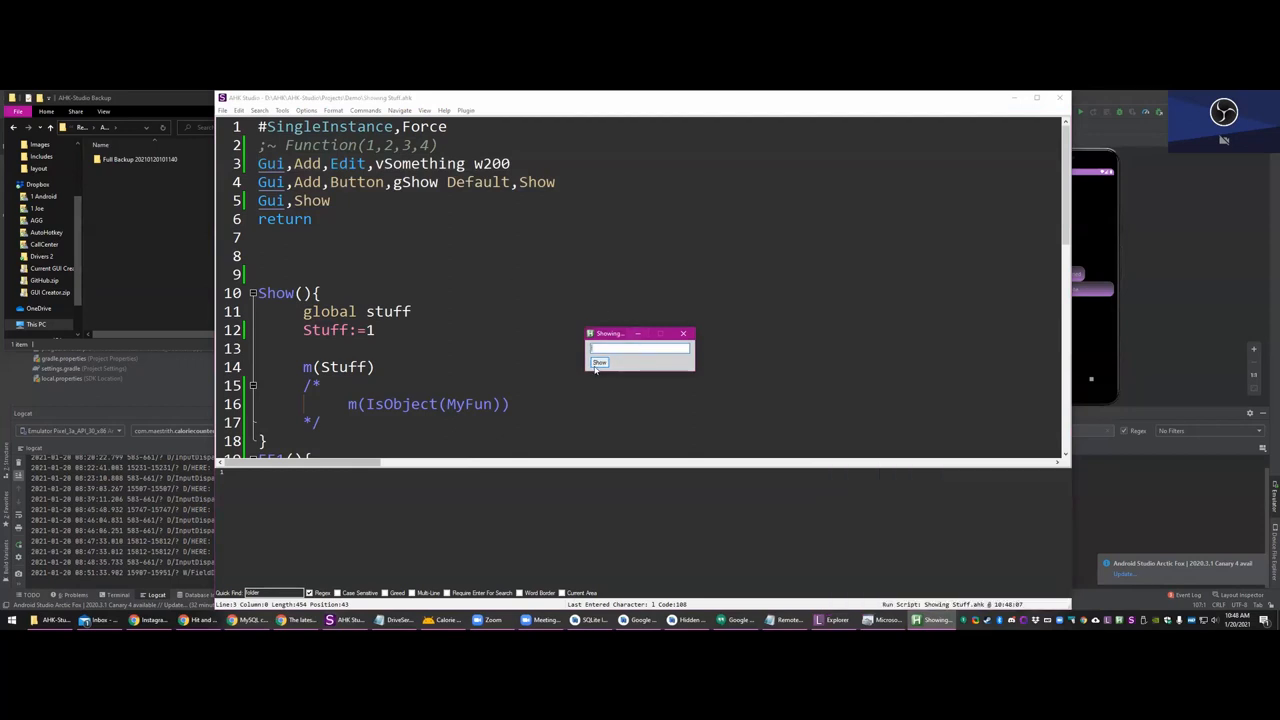
pyautogui.moveTo(670, 377)
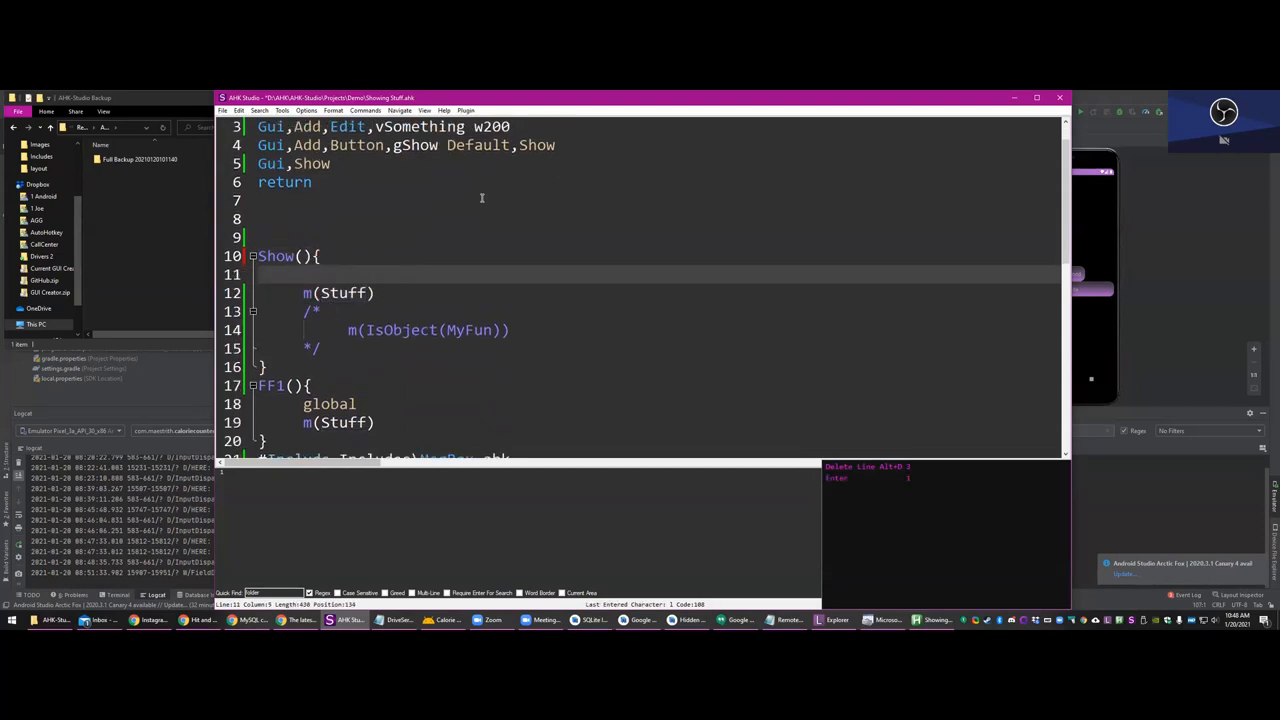
# - Add Gui,Submit,Nohide to Show(), display Something in m(), and begin an Escape hotkey
pyautogui.write('Gui,Submit,Nohide')
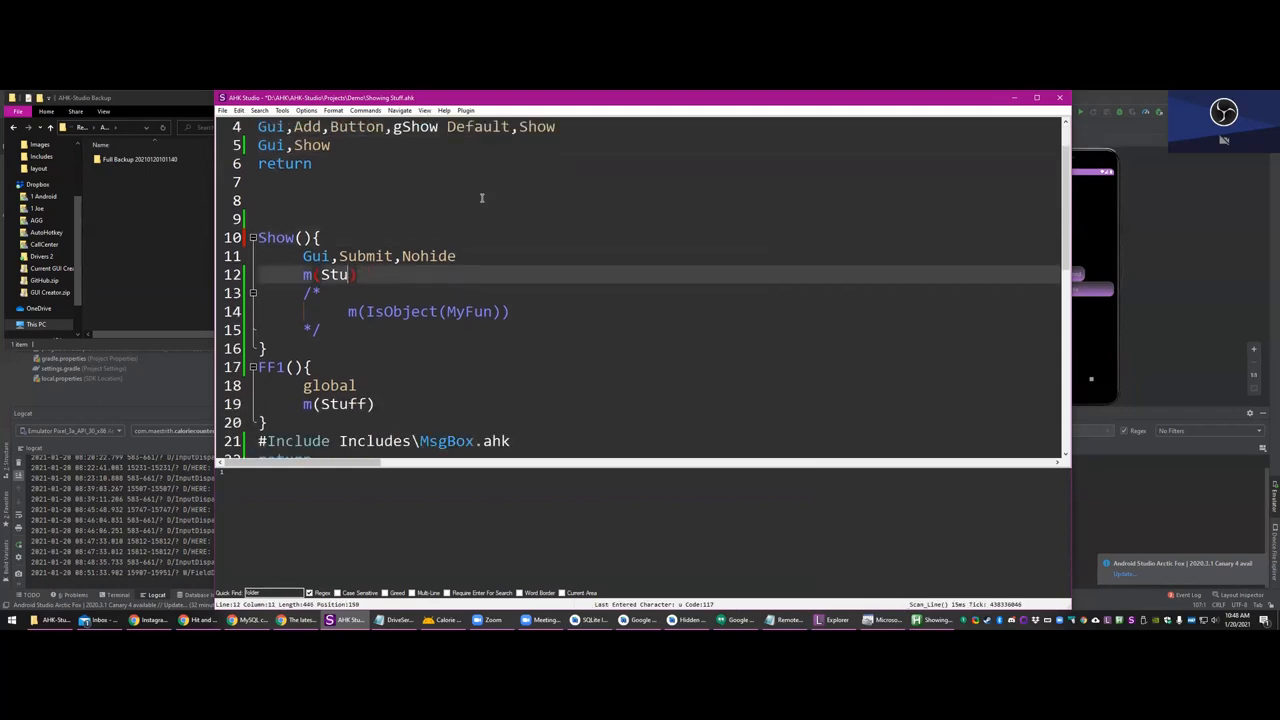
pyautogui.press('BackSpace')
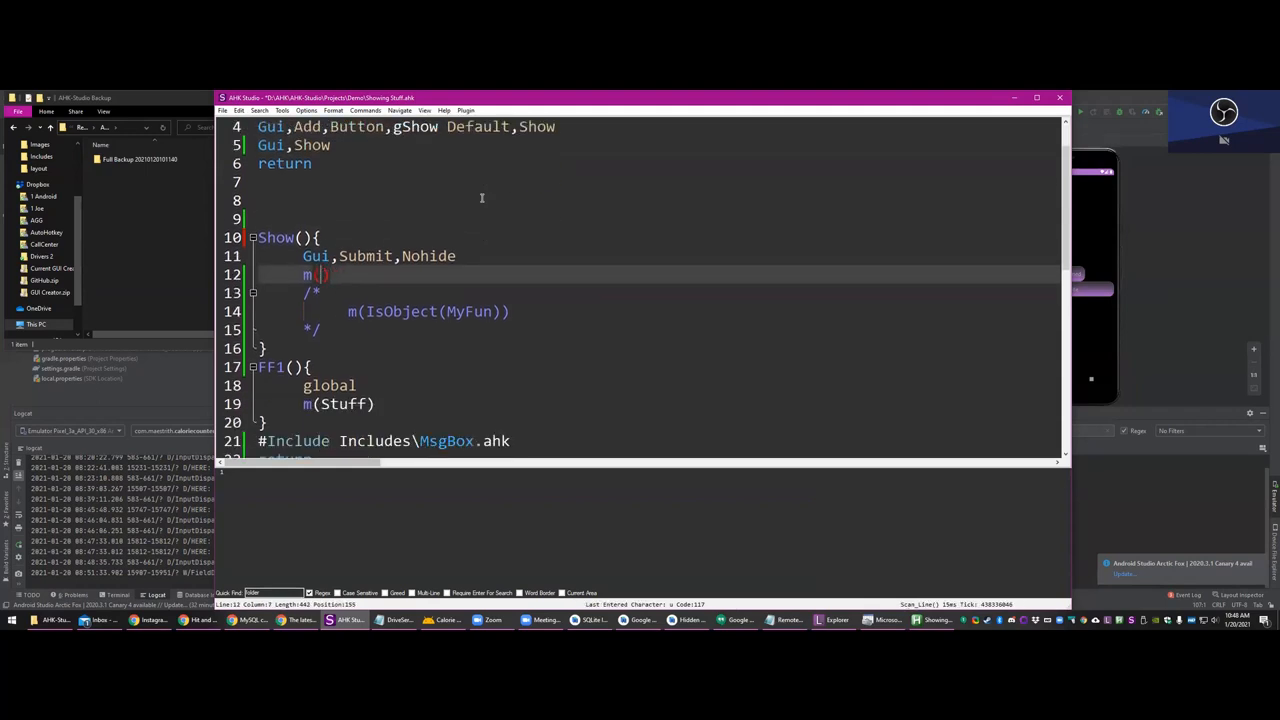
pyautogui.write('Somethings')
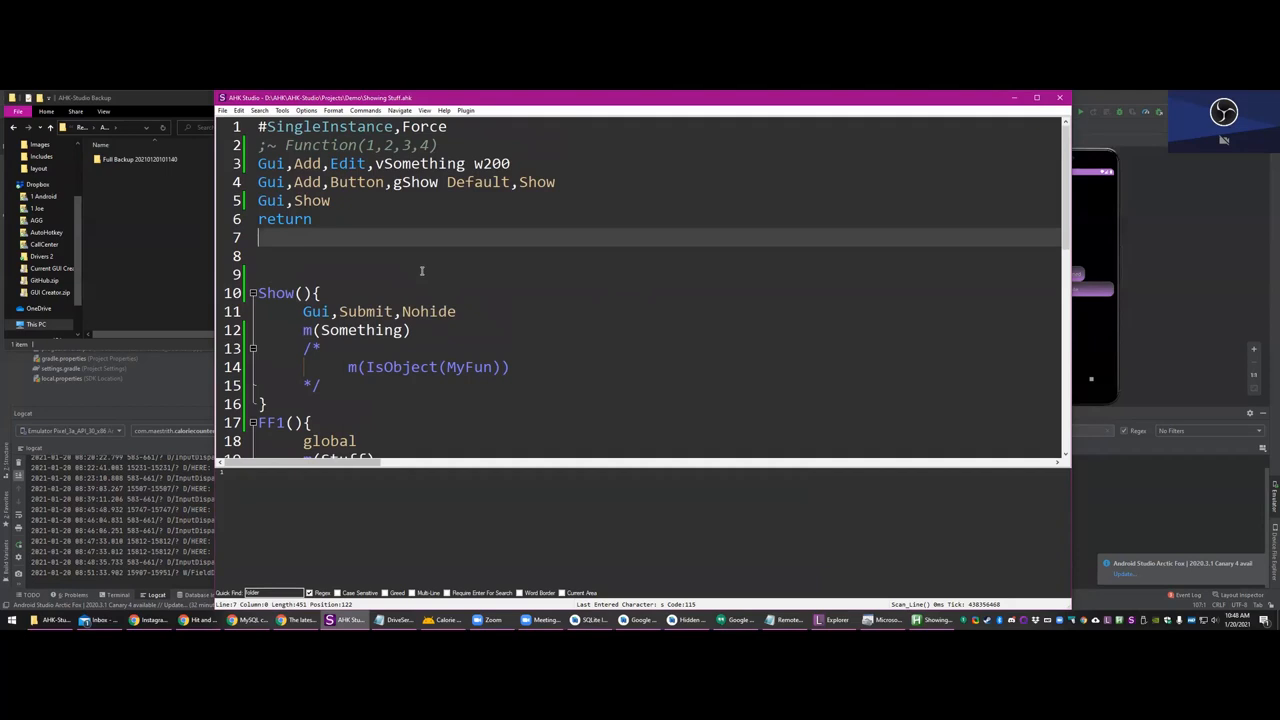
pyautogui.write('Escape::')
pyautogui.write('ExitApp')
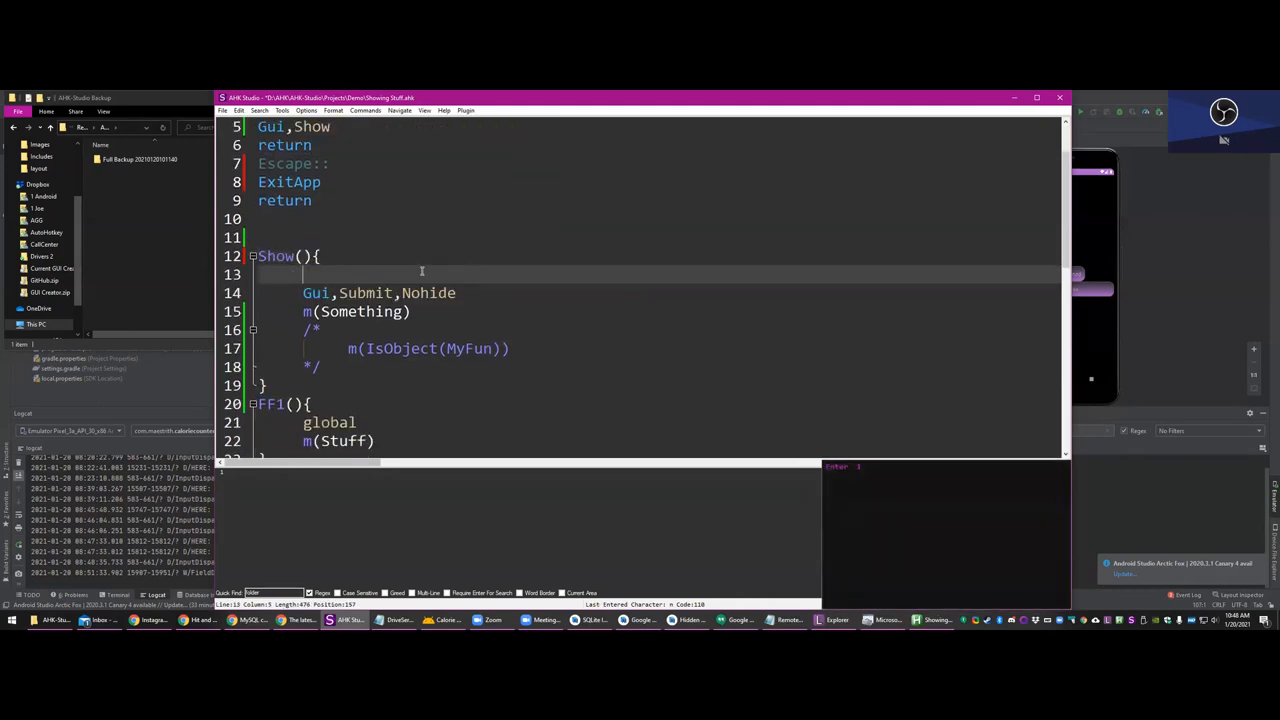
# - Type a 'global Something' declaration near the top of the script
pyautogui.write('global Som')
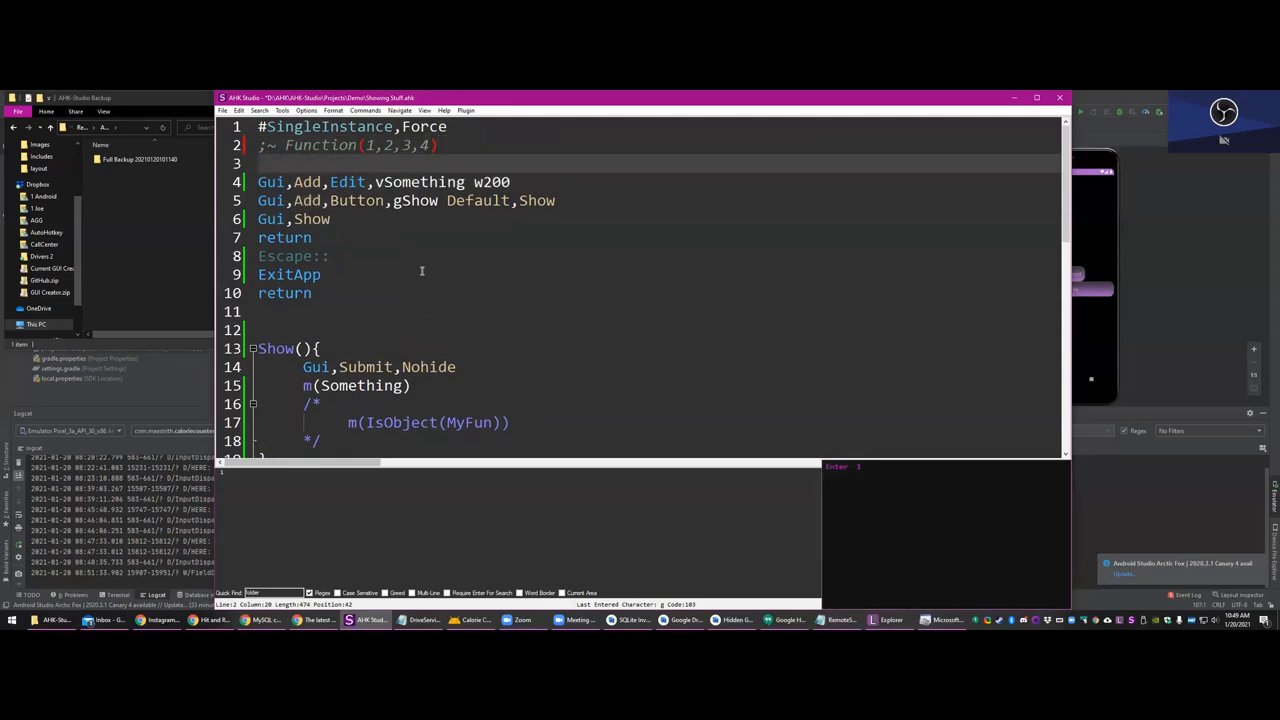
pyautogui.write('global Somethin')
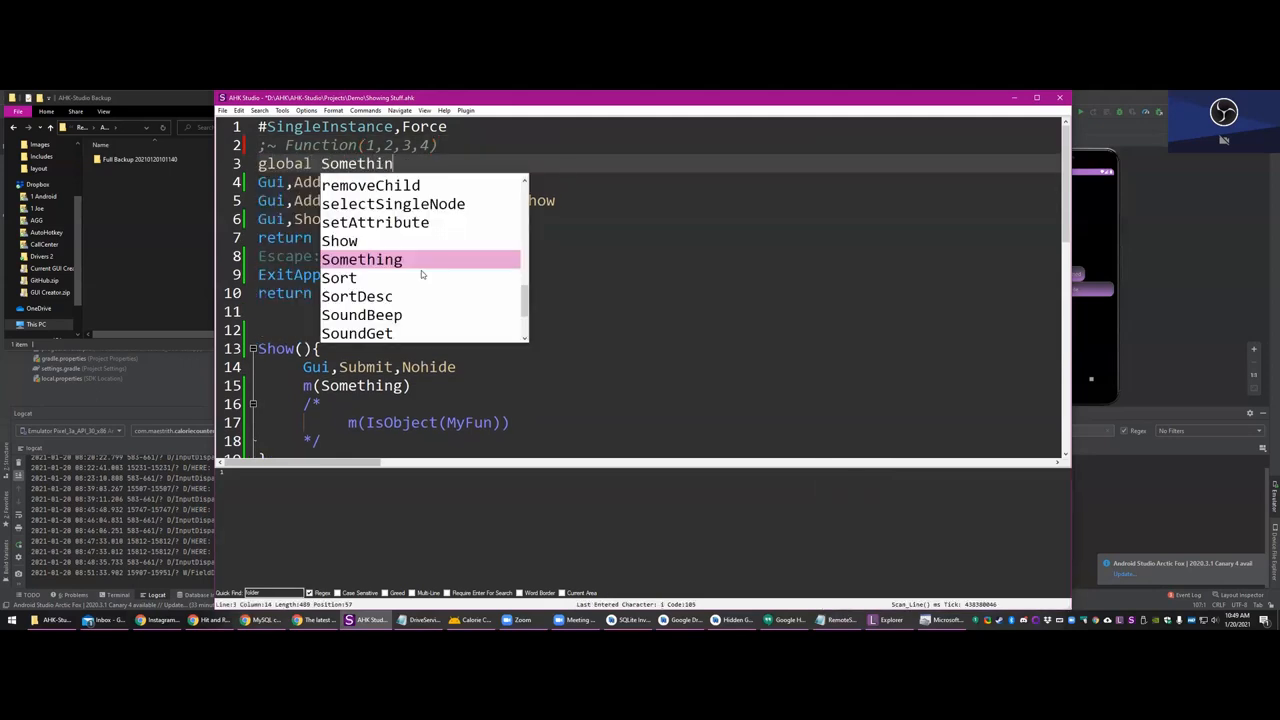